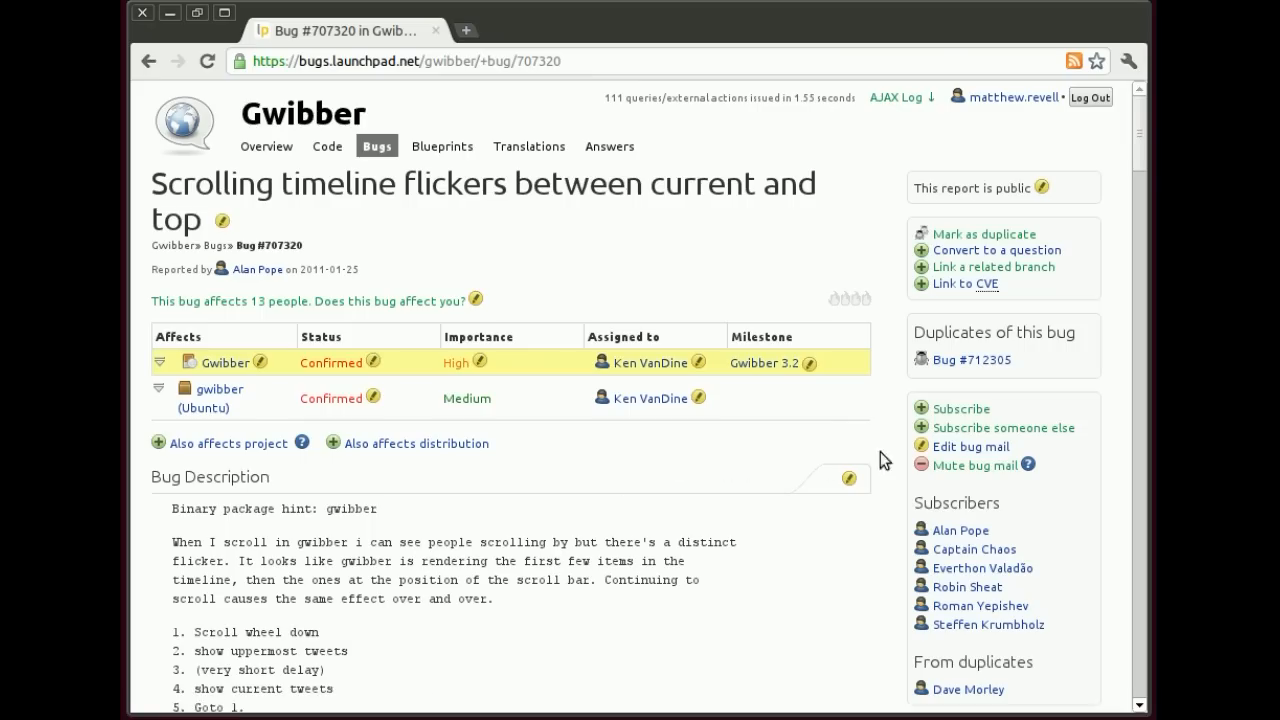
mouse_move(1003, 427)
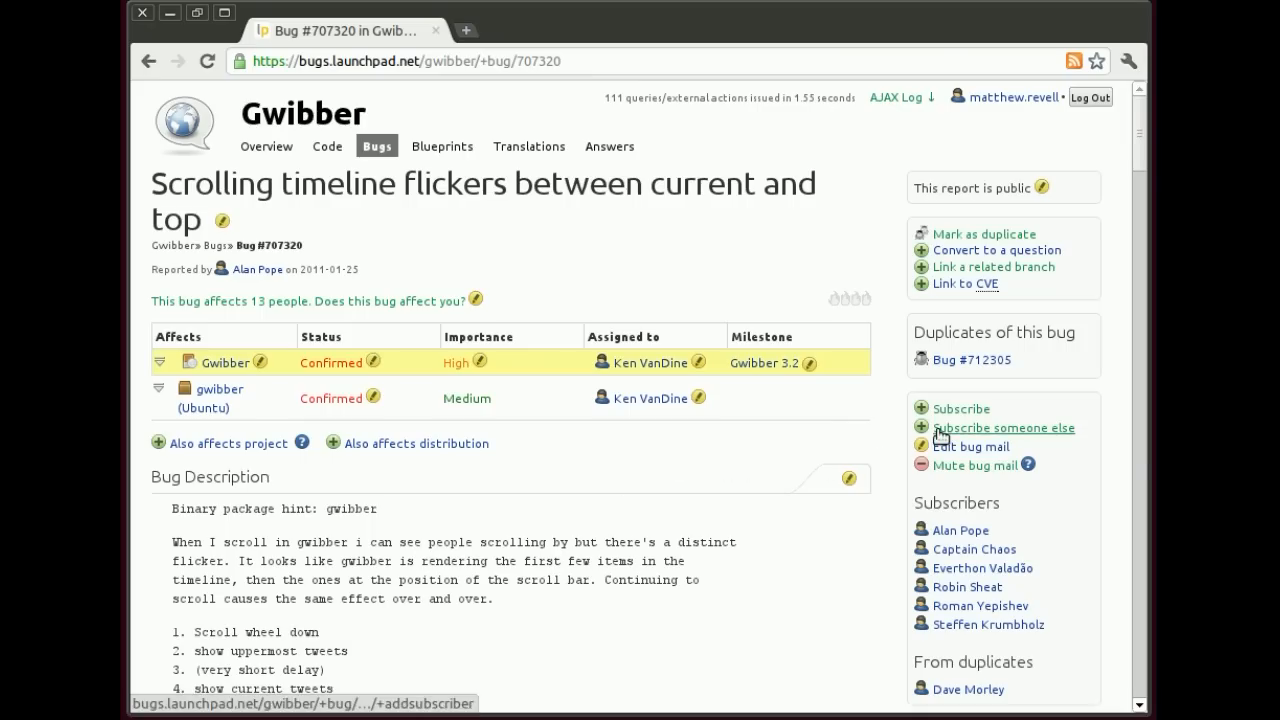
Subscribe yourself to bug #707320 for any change except new comments
left_click(960, 409)
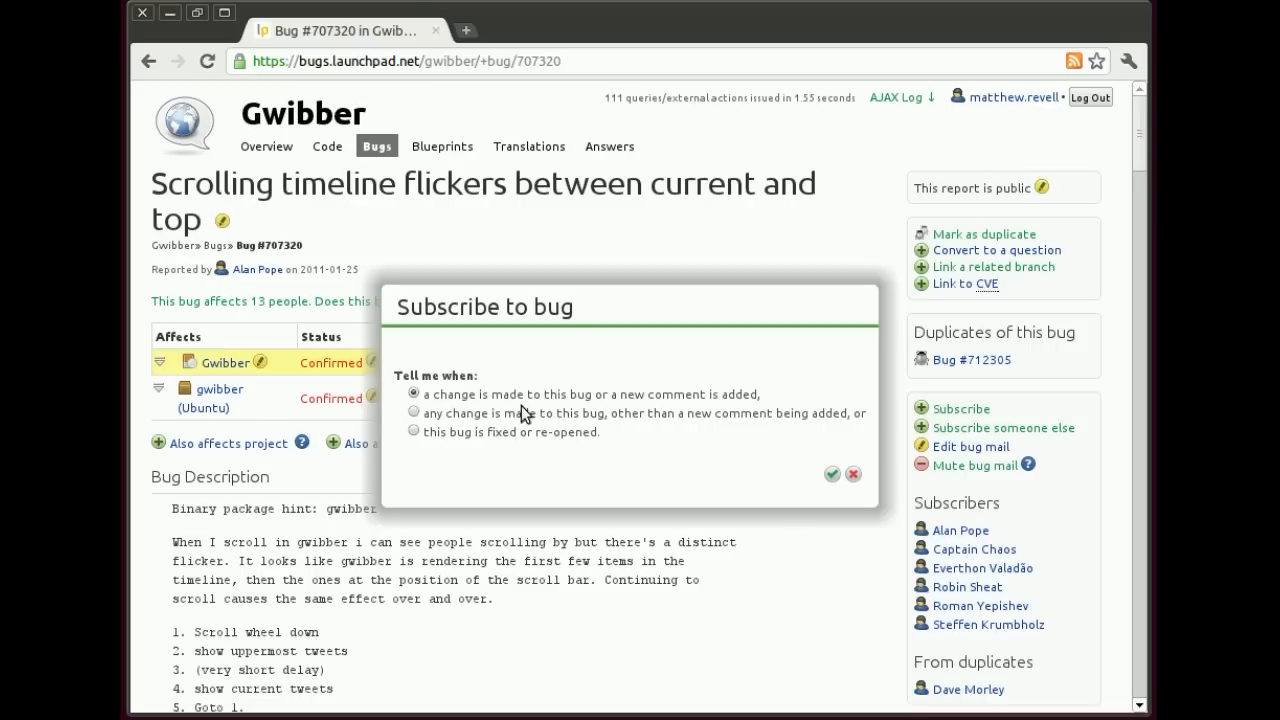
mouse_move(752, 408)
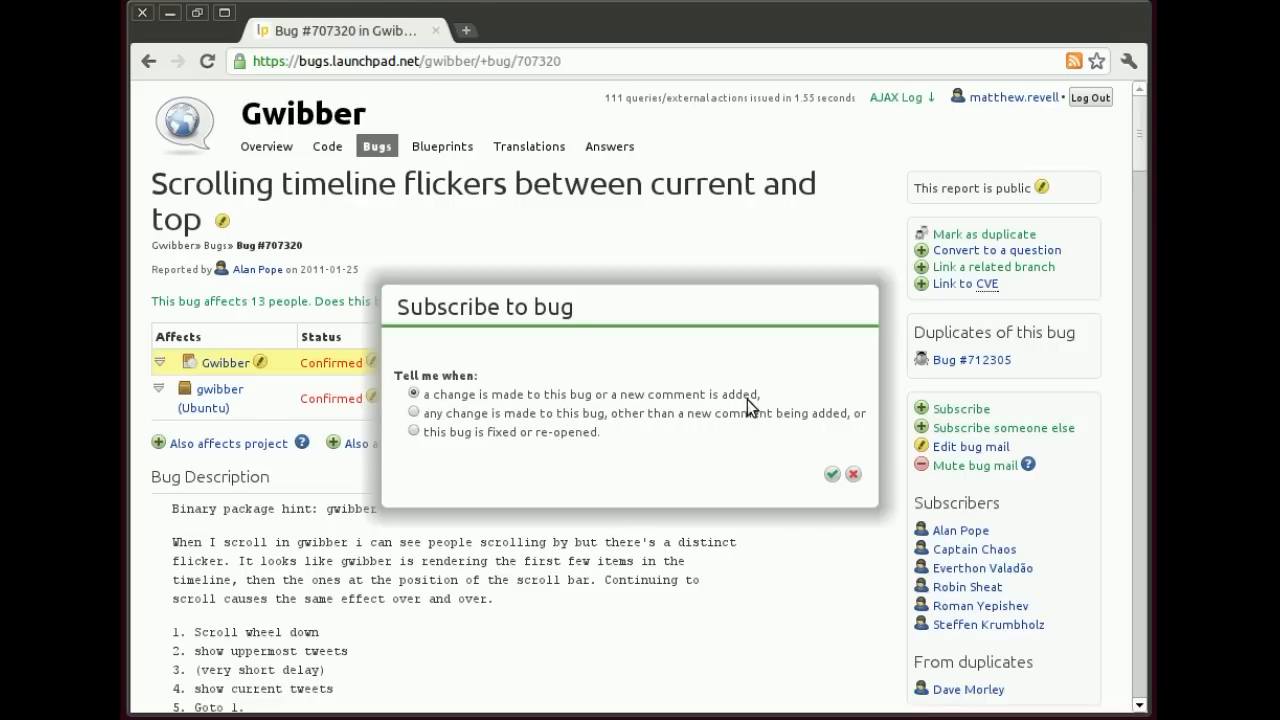
mouse_move(463, 425)
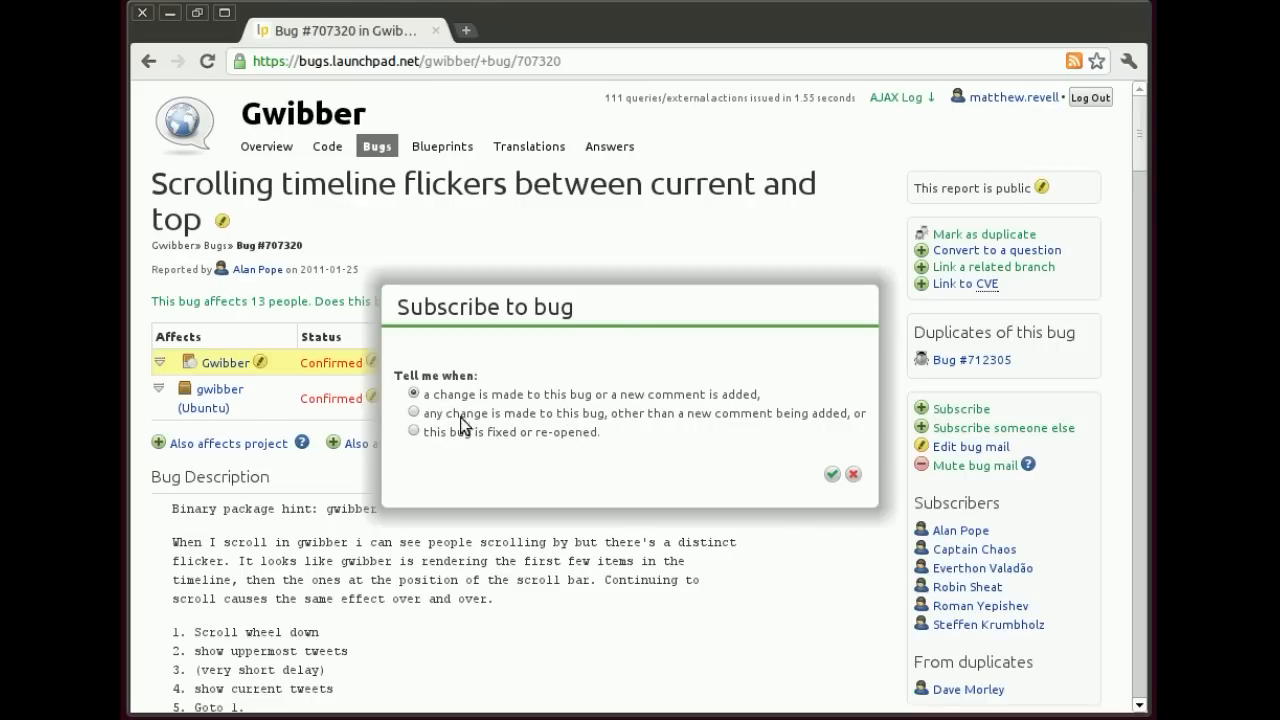
mouse_move(766, 425)
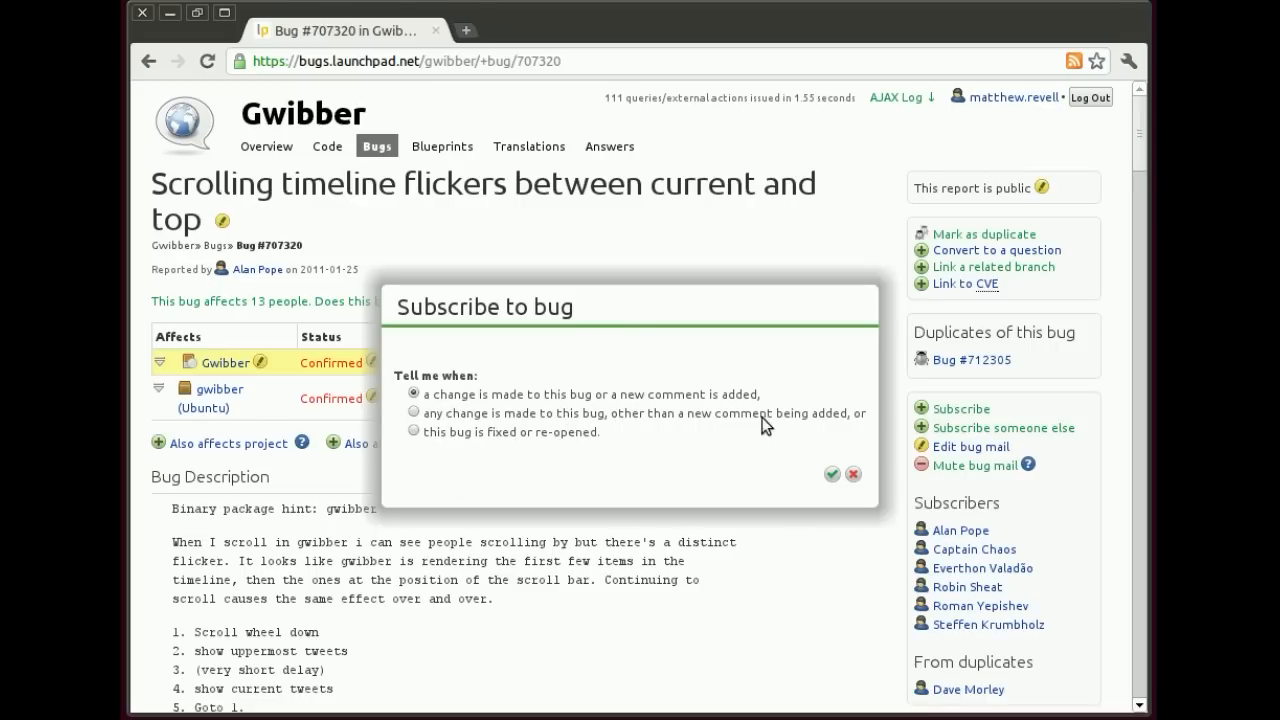
mouse_move(410, 485)
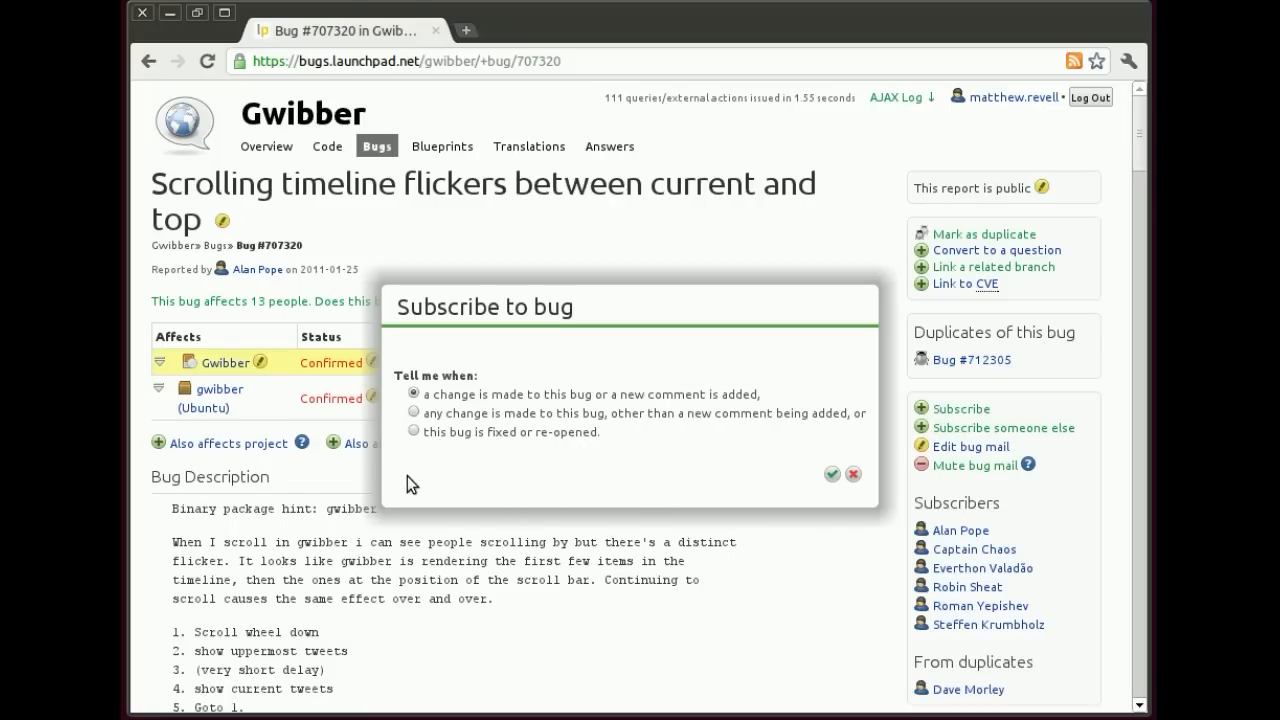
mouse_move(599, 453)
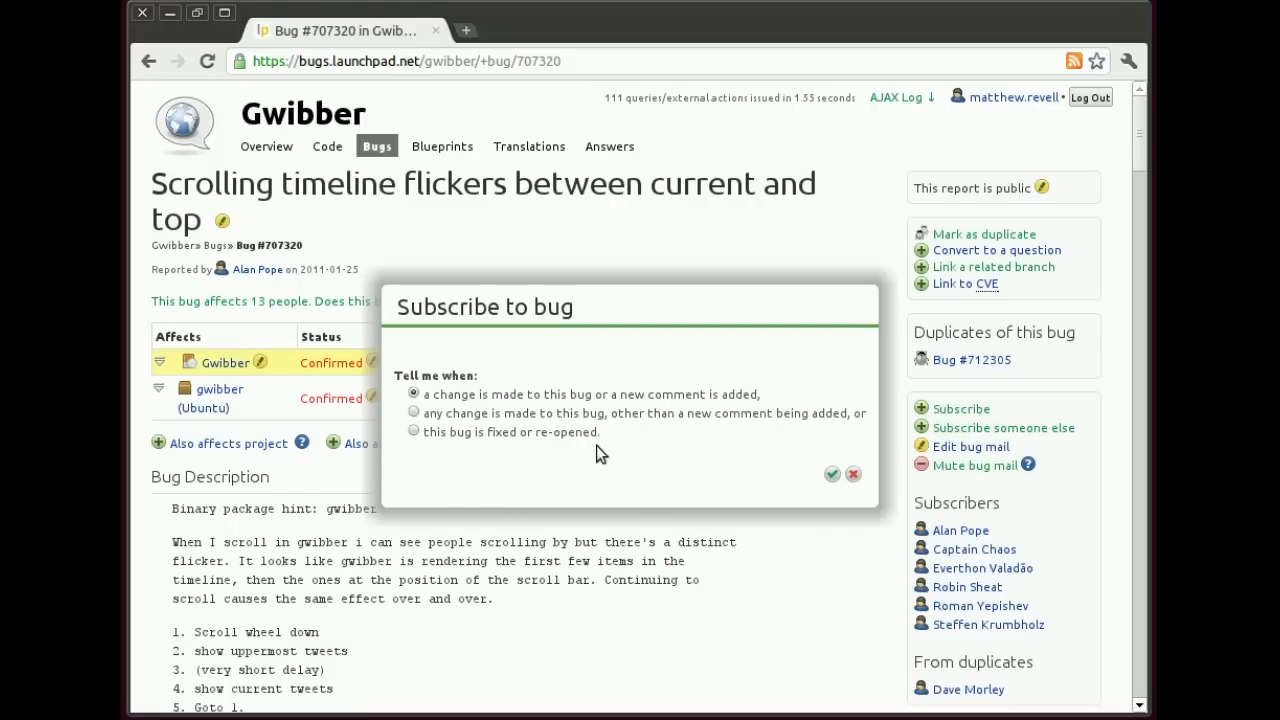
left_click(413, 412)
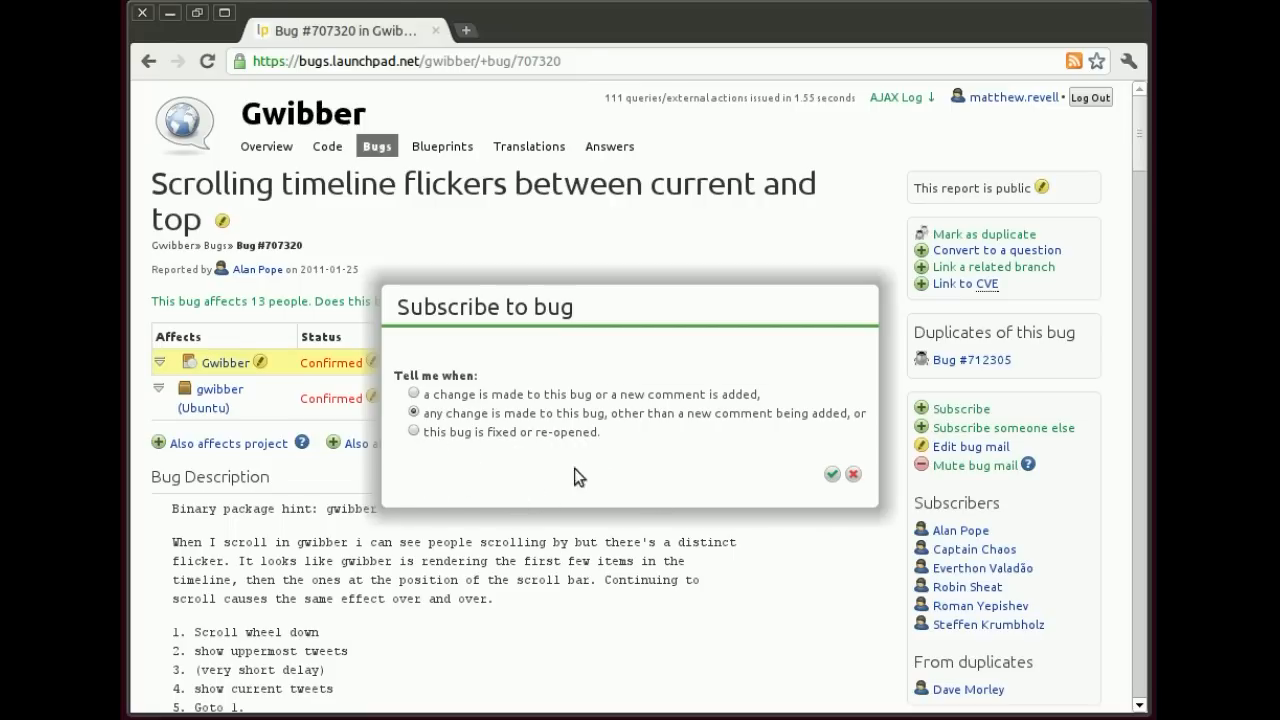
mouse_move(800, 491)
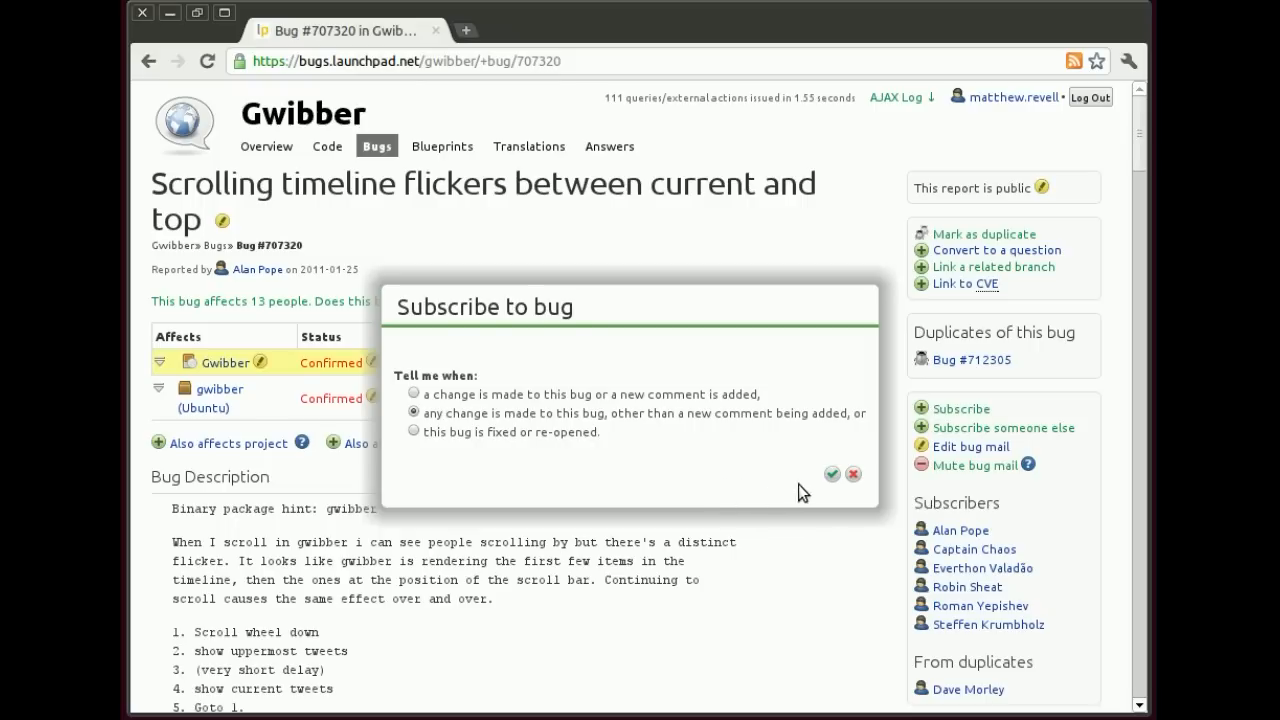
left_click(831, 473)
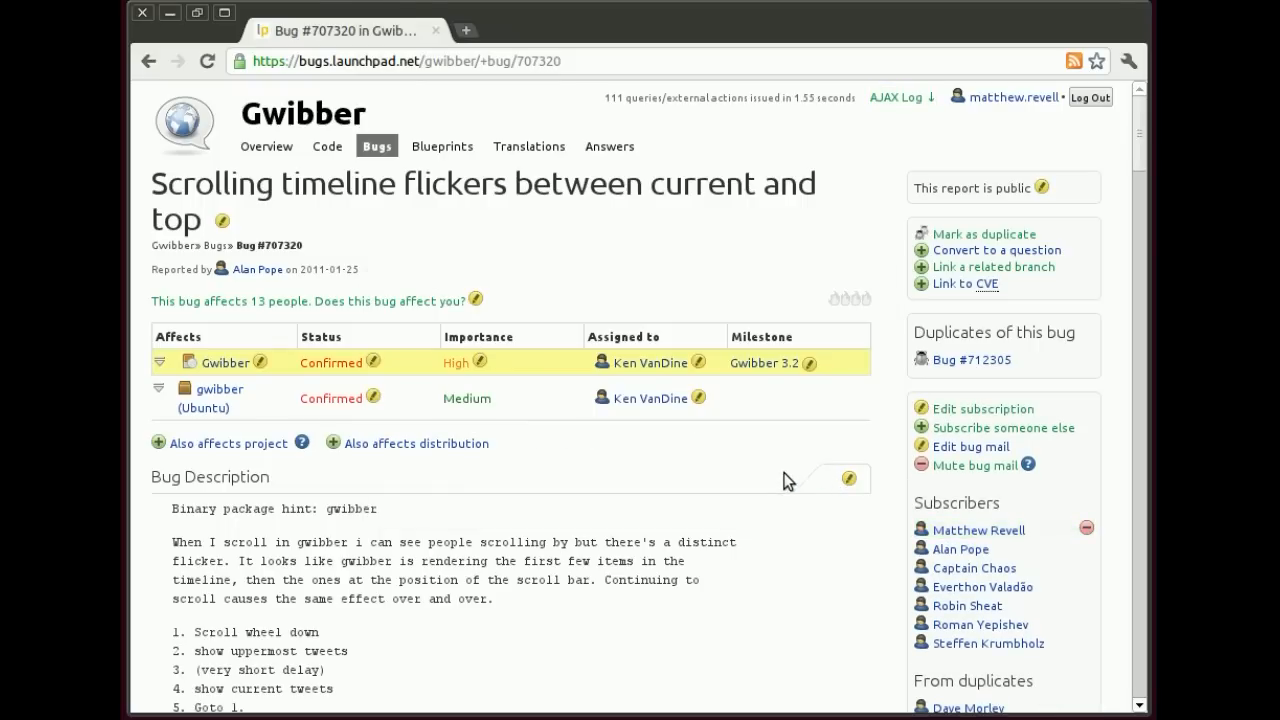
left_click(982, 408)
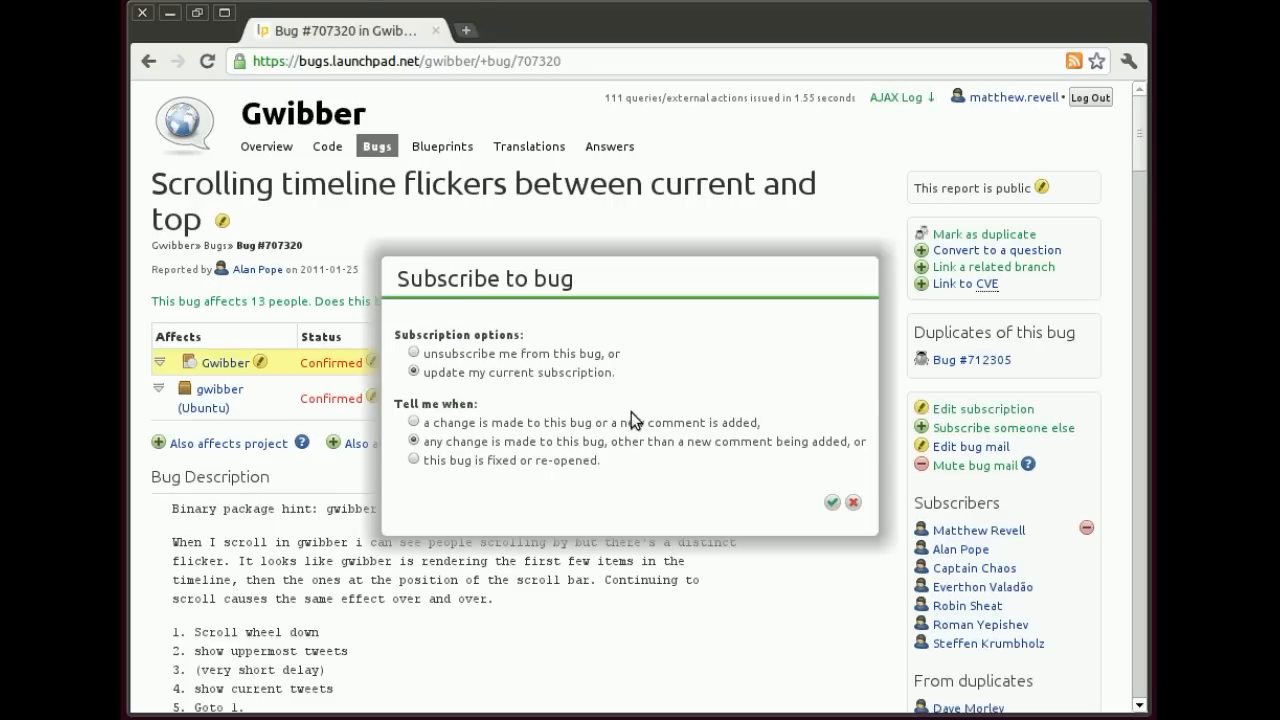
left_click(413, 353)
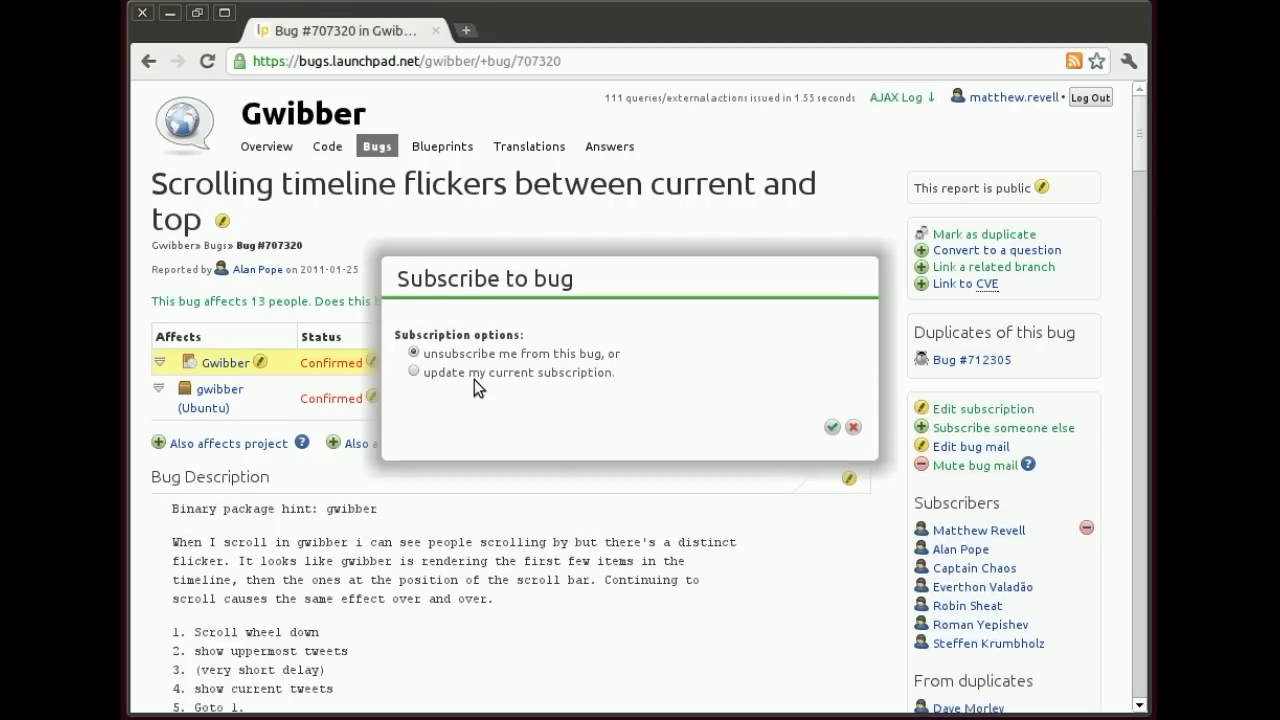
left_click(413, 372)
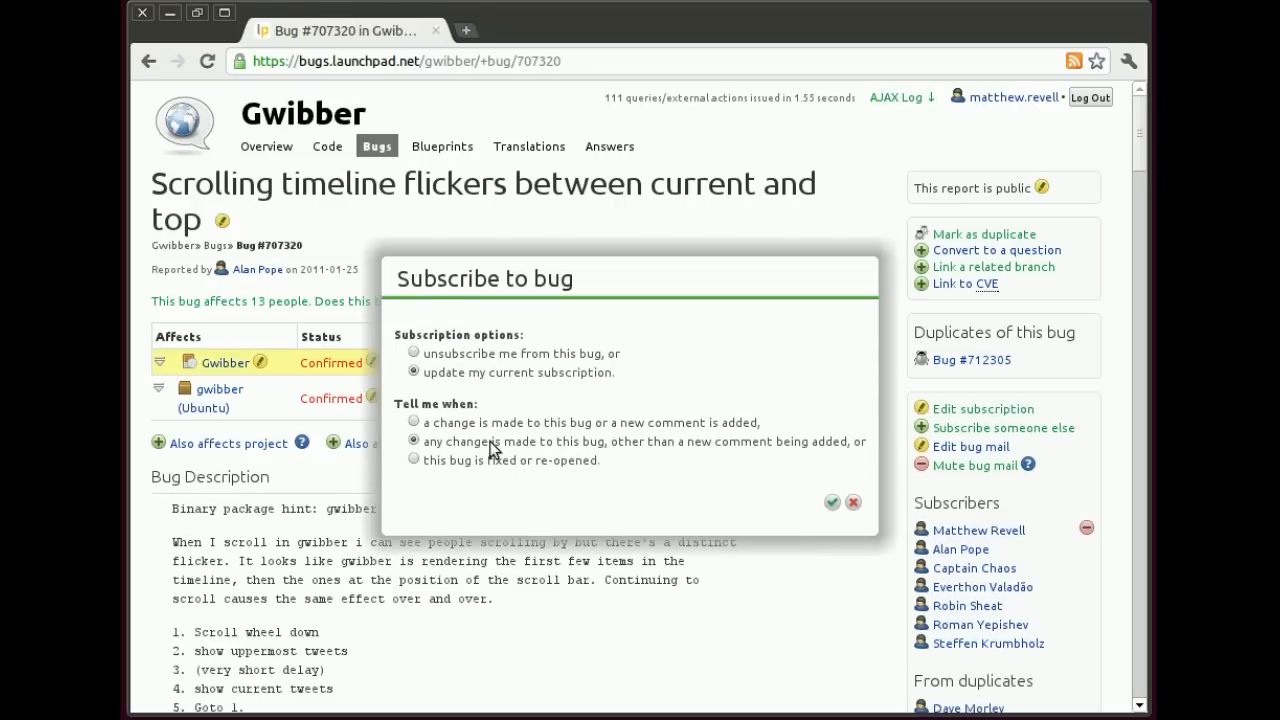
left_click(414, 421)
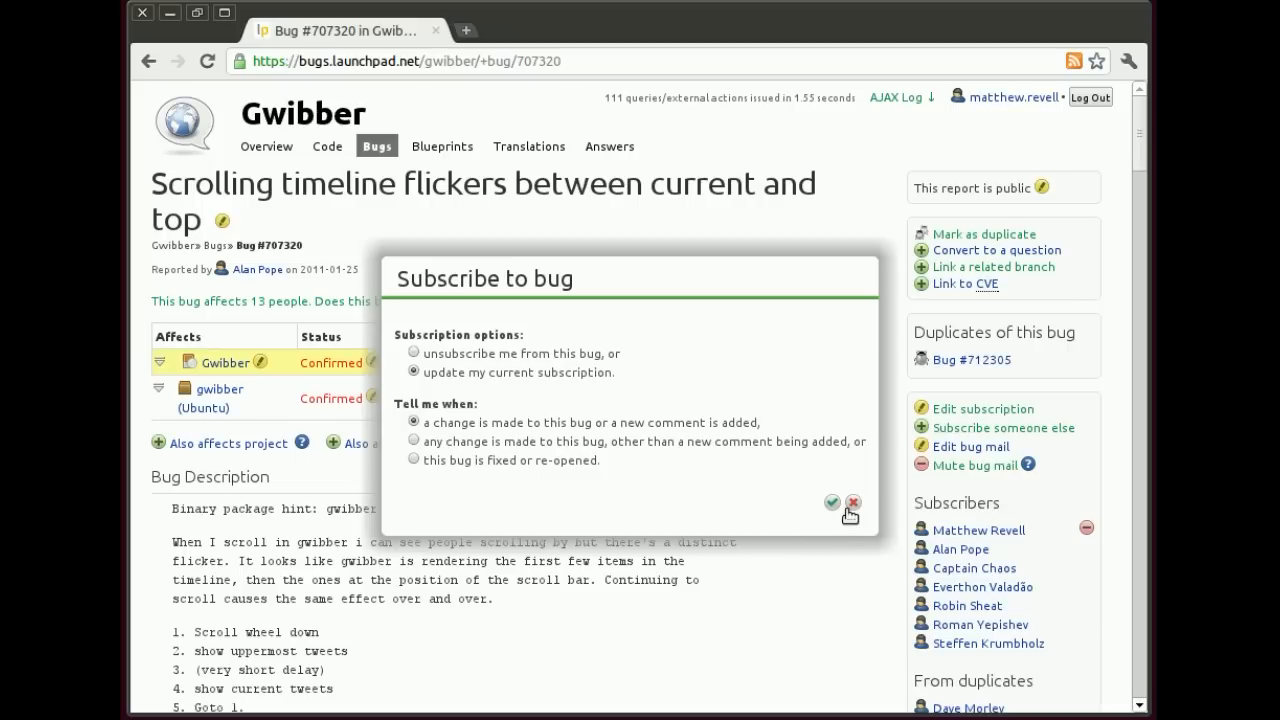
left_click(831, 502)
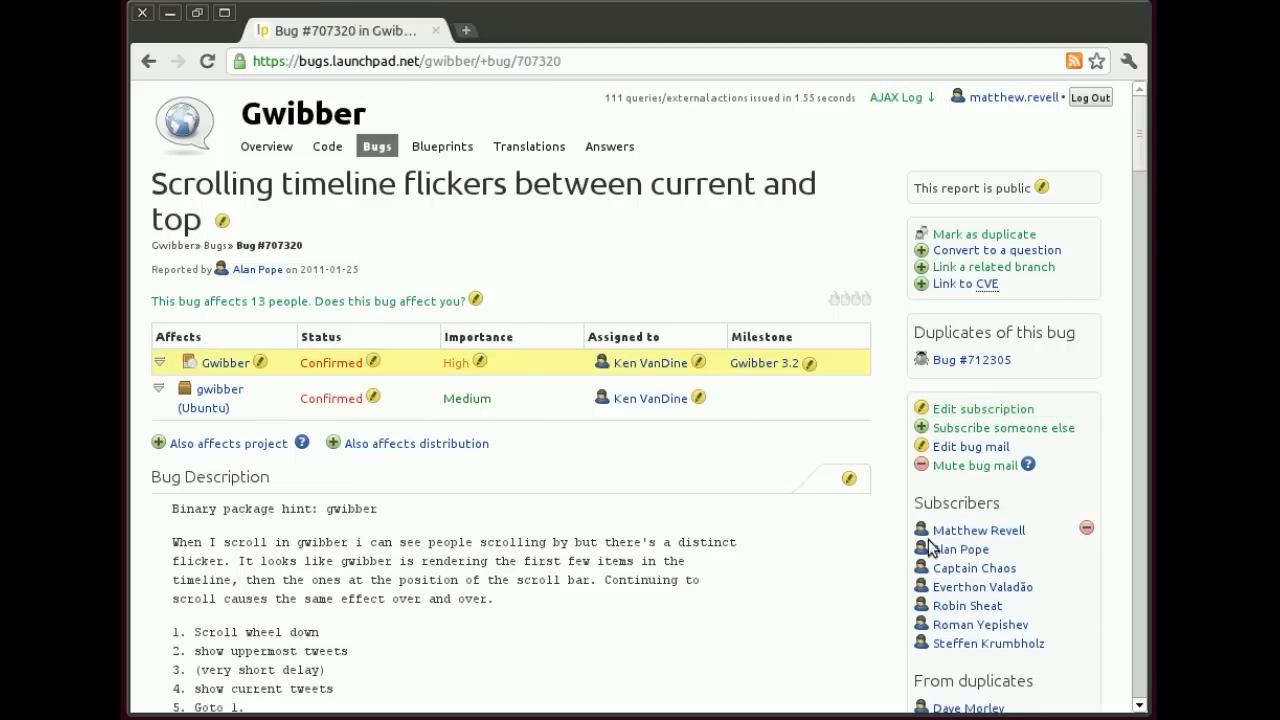
mouse_move(999, 499)
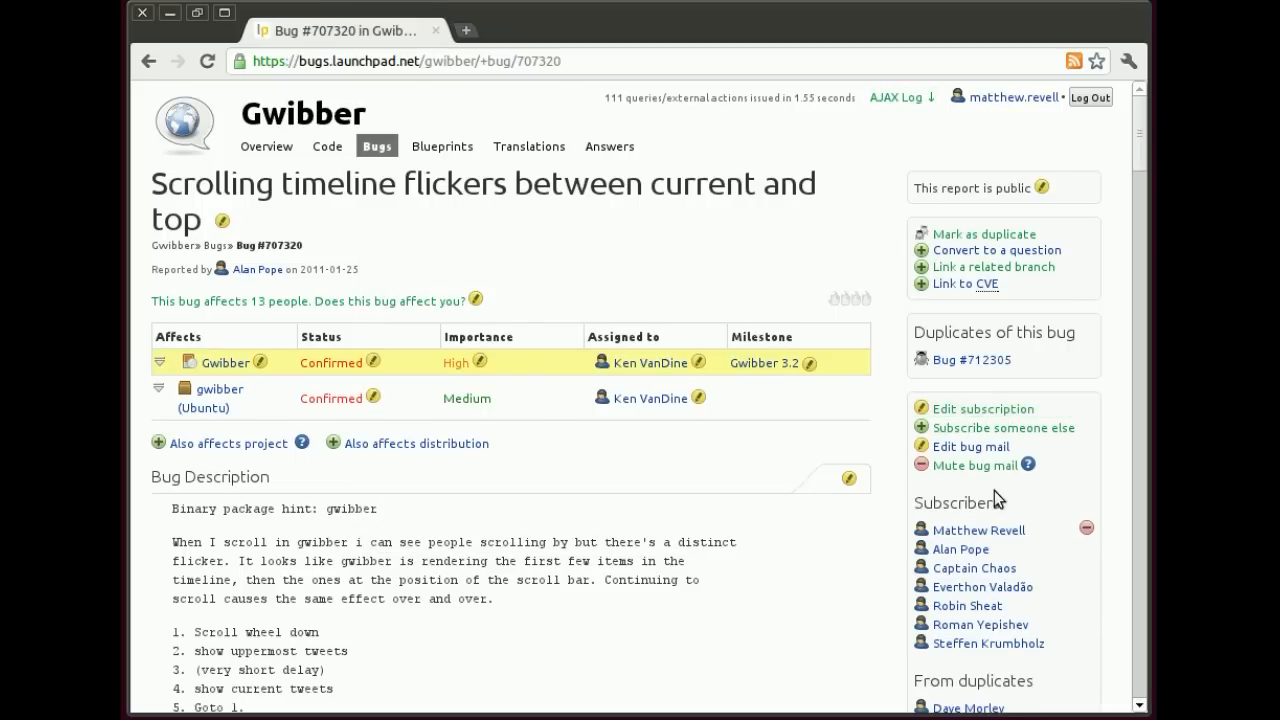
mouse_move(973, 465)
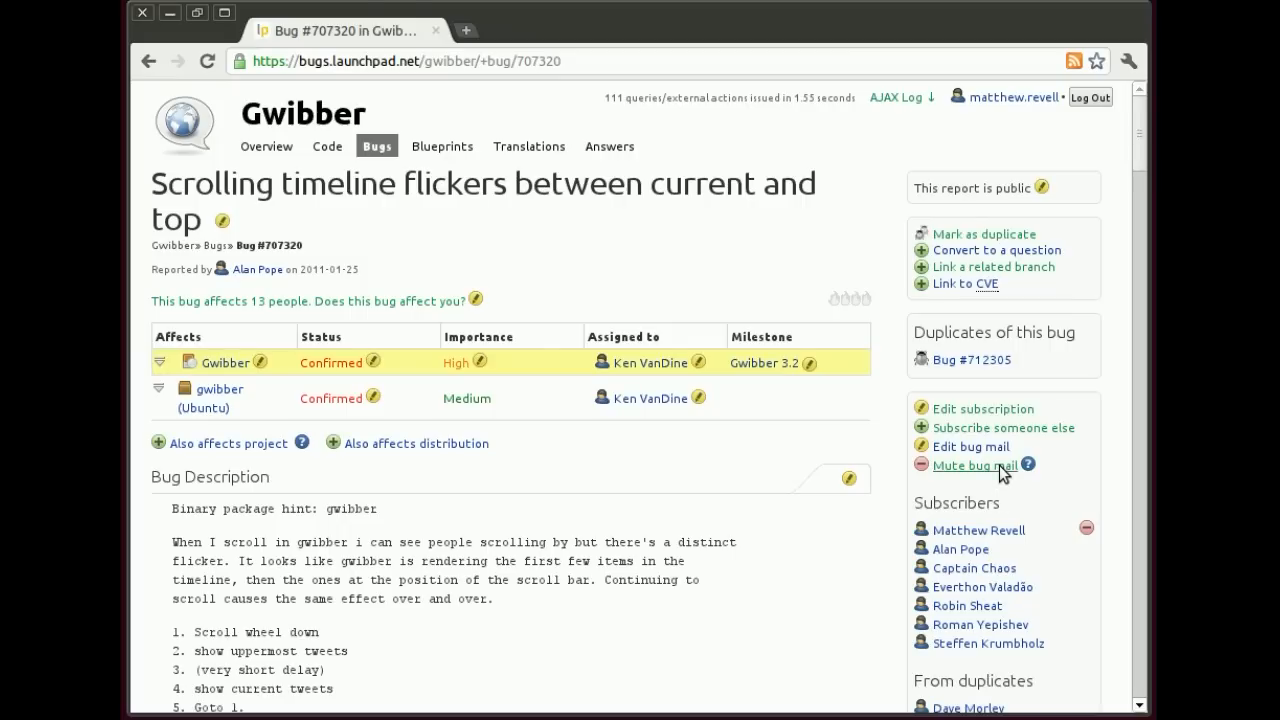
Mute bug mail for #707320, then bring up the unmute subscription options
left_click(972, 465)
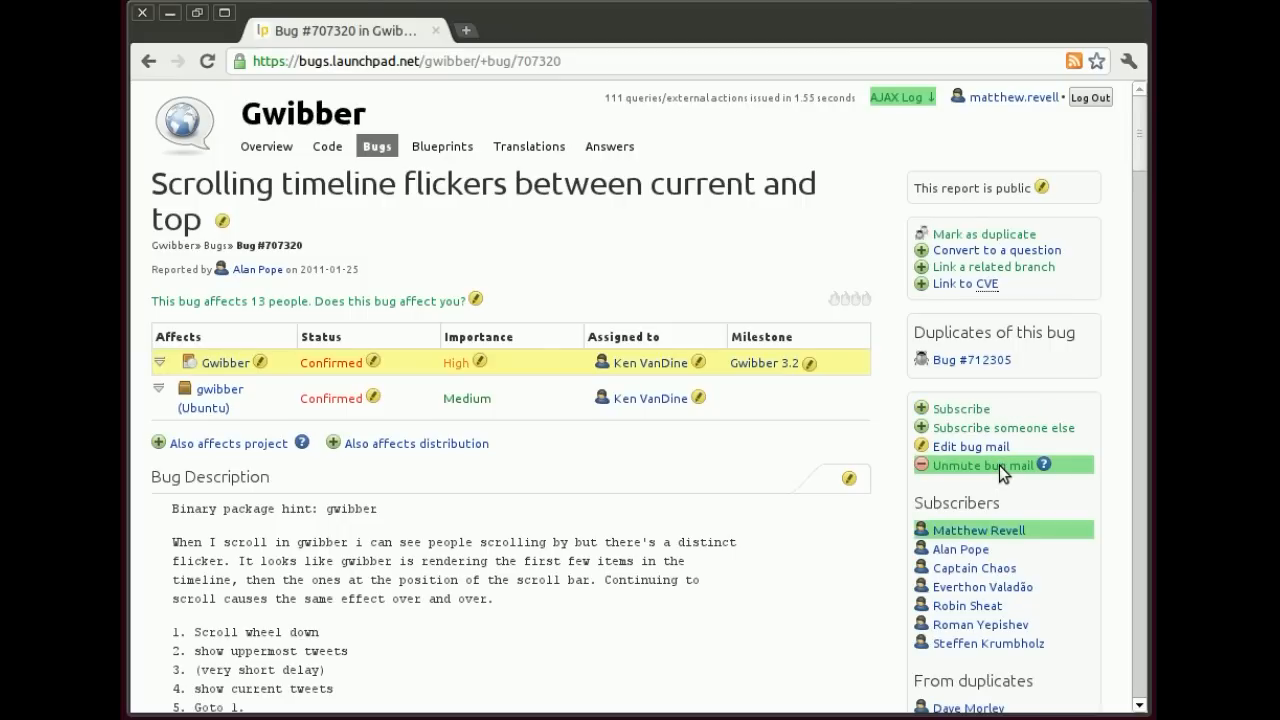
left_click(981, 465)
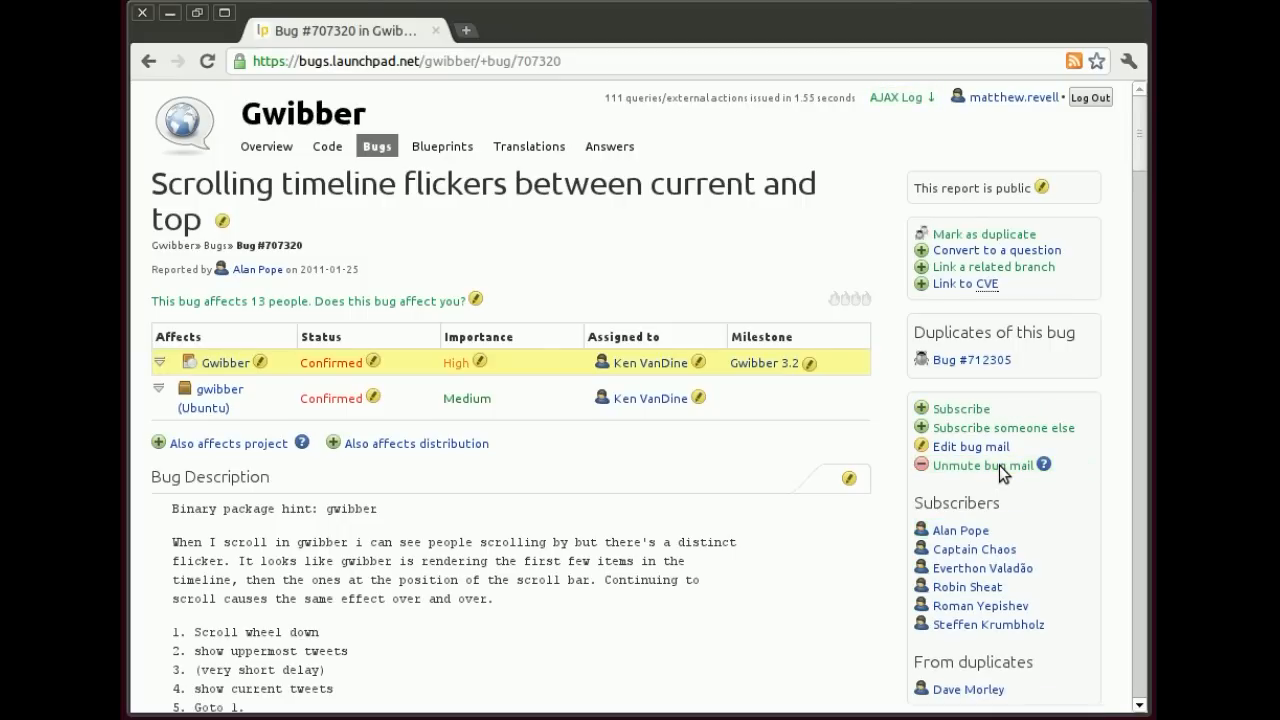
left_click(981, 466)
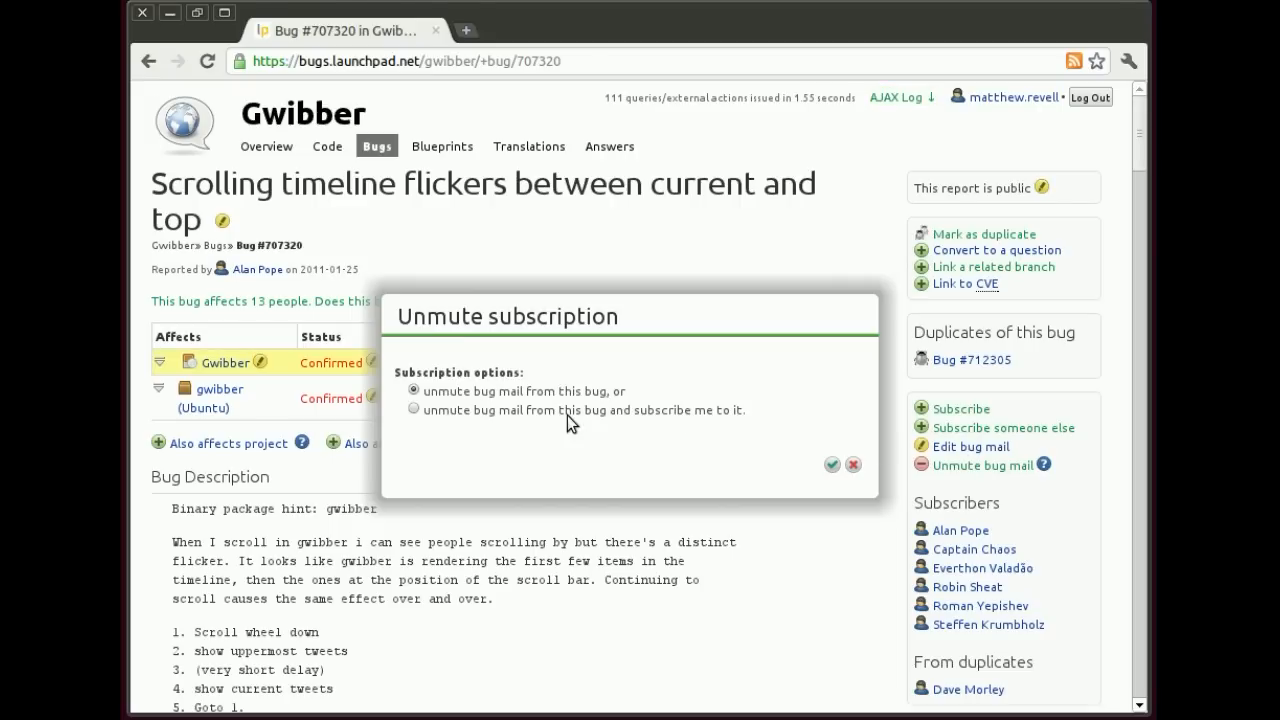
Unmute and subscribe to get mail only when the bug is fixed or re-opened
left_click(413, 408)
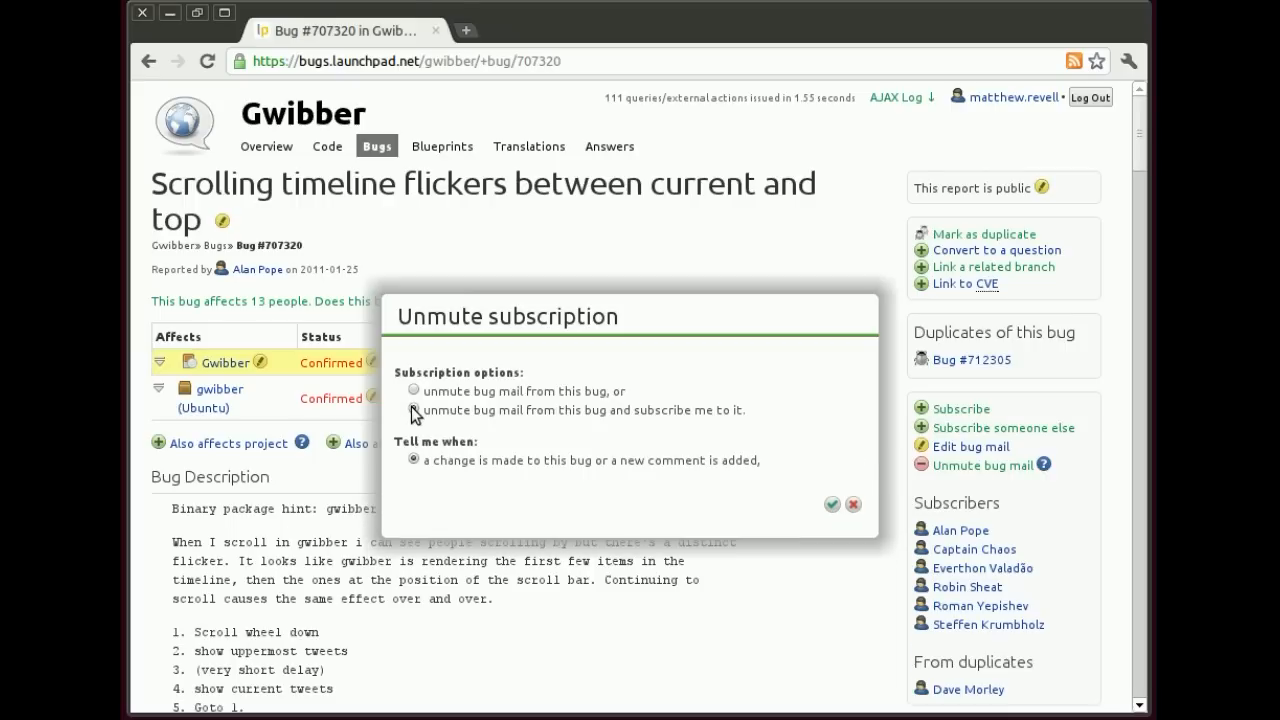
left_click(413, 410)
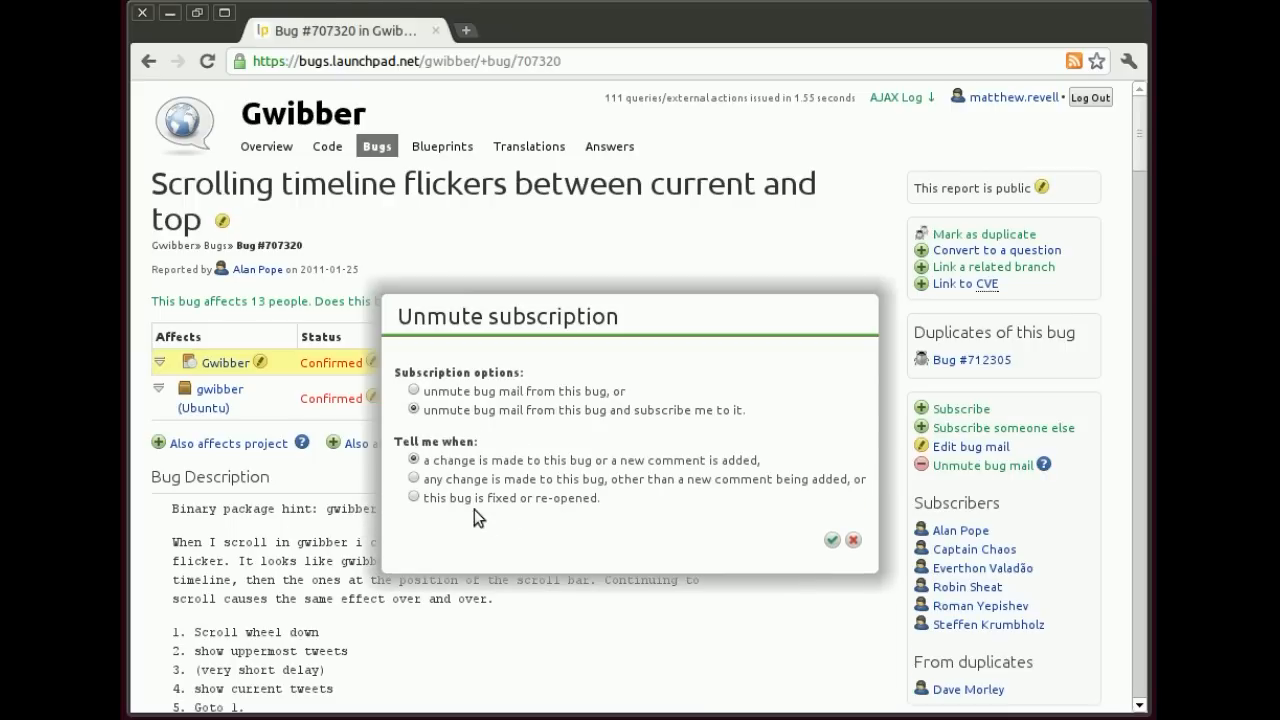
left_click(413, 496)
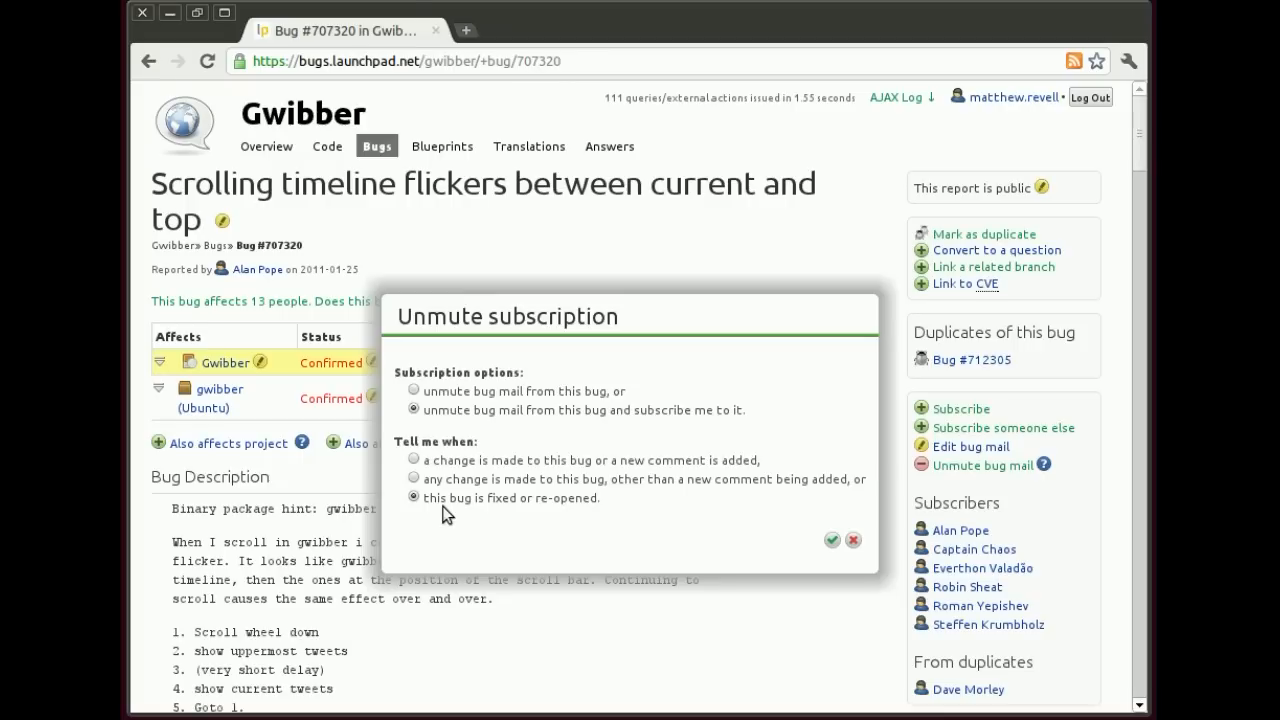
left_click(832, 540)
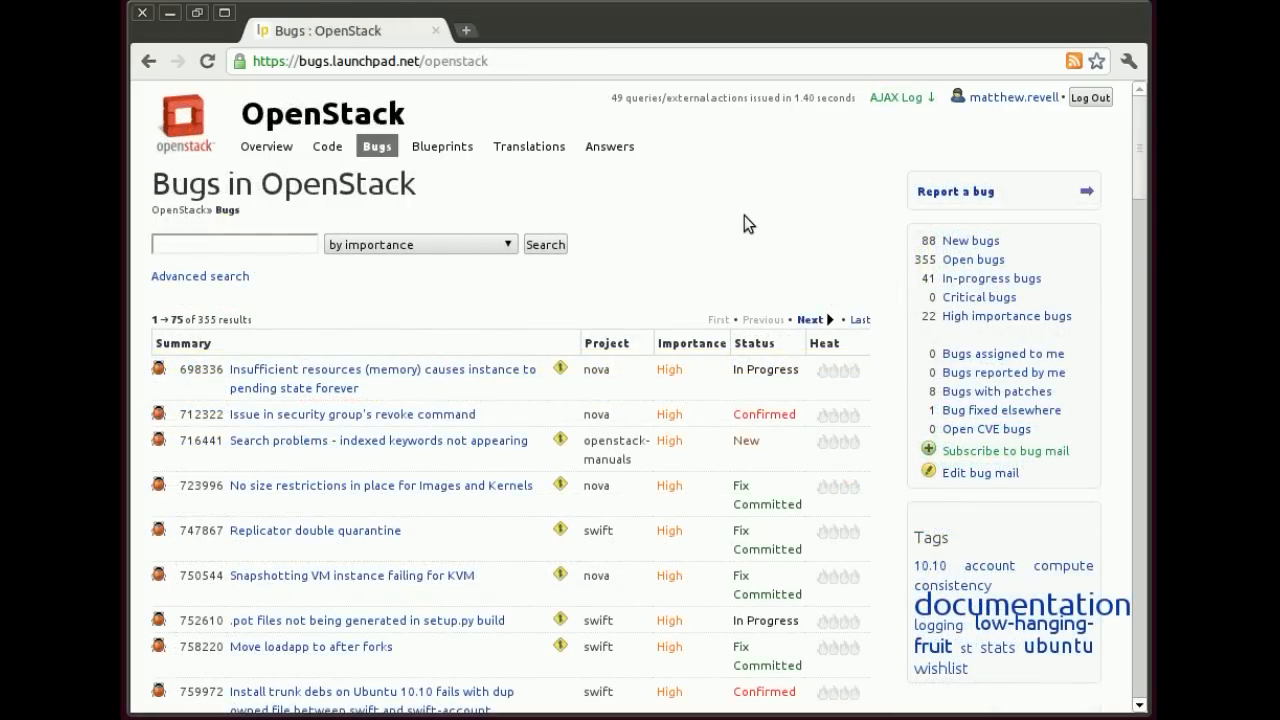
mouse_move(818, 268)
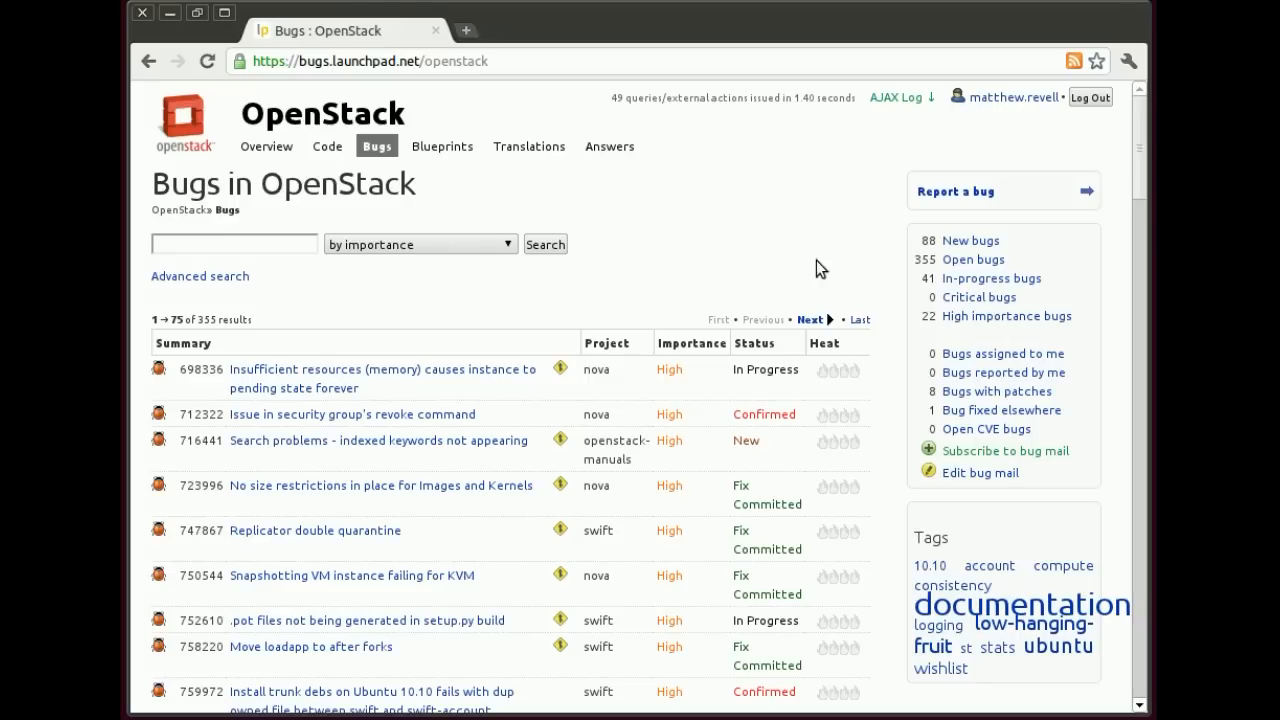
Address a new OpenStack mail subscription to yourself, named 'General OpenStack subscription'
left_click(1004, 450)
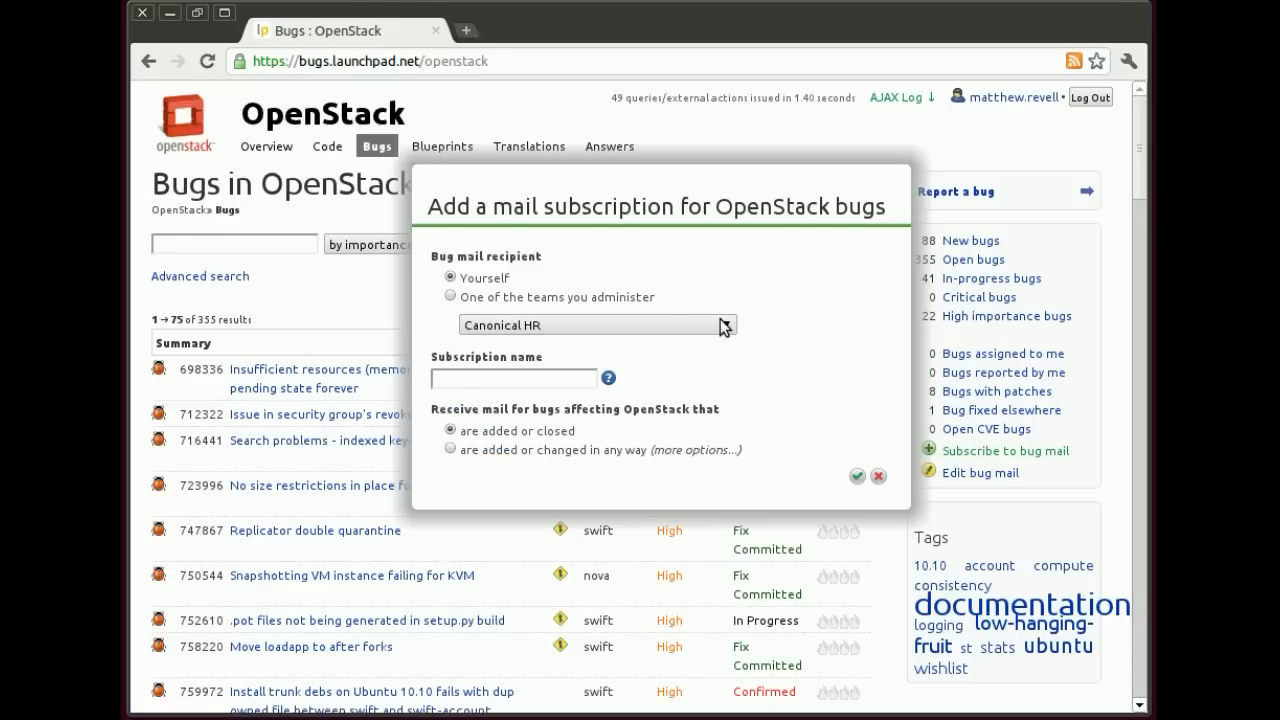
left_click(595, 324)
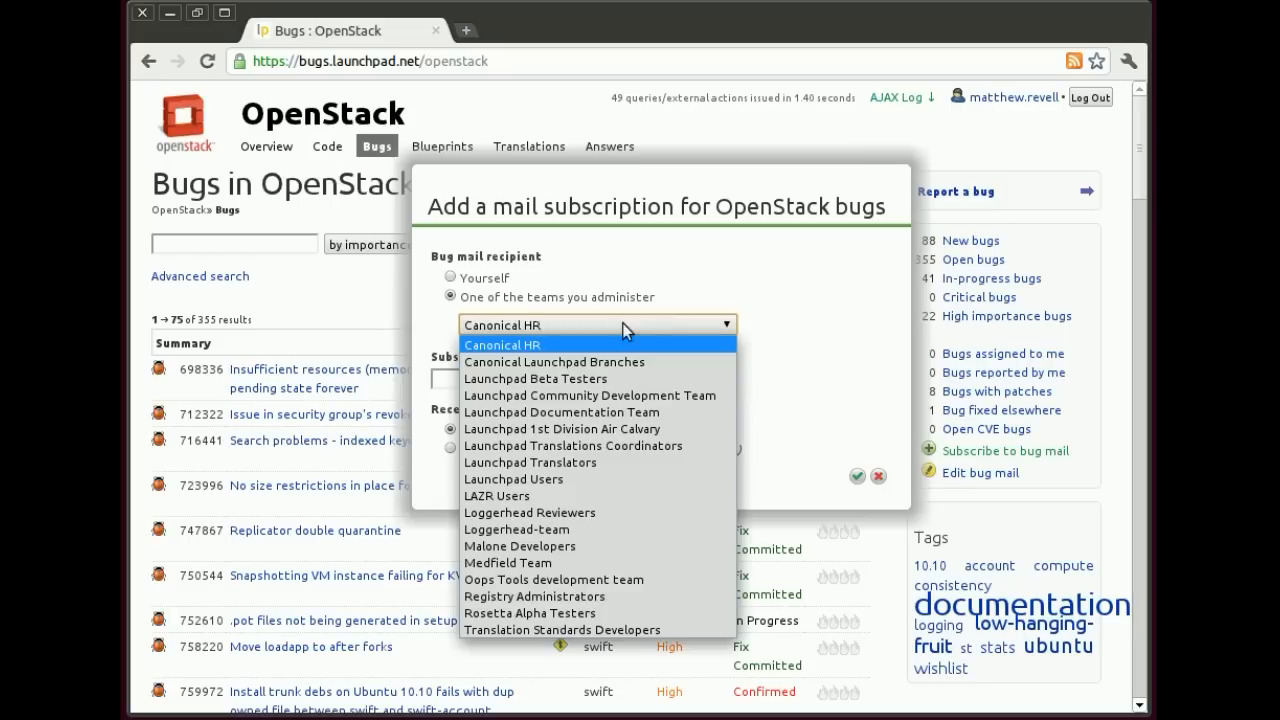
left_click(535, 378)
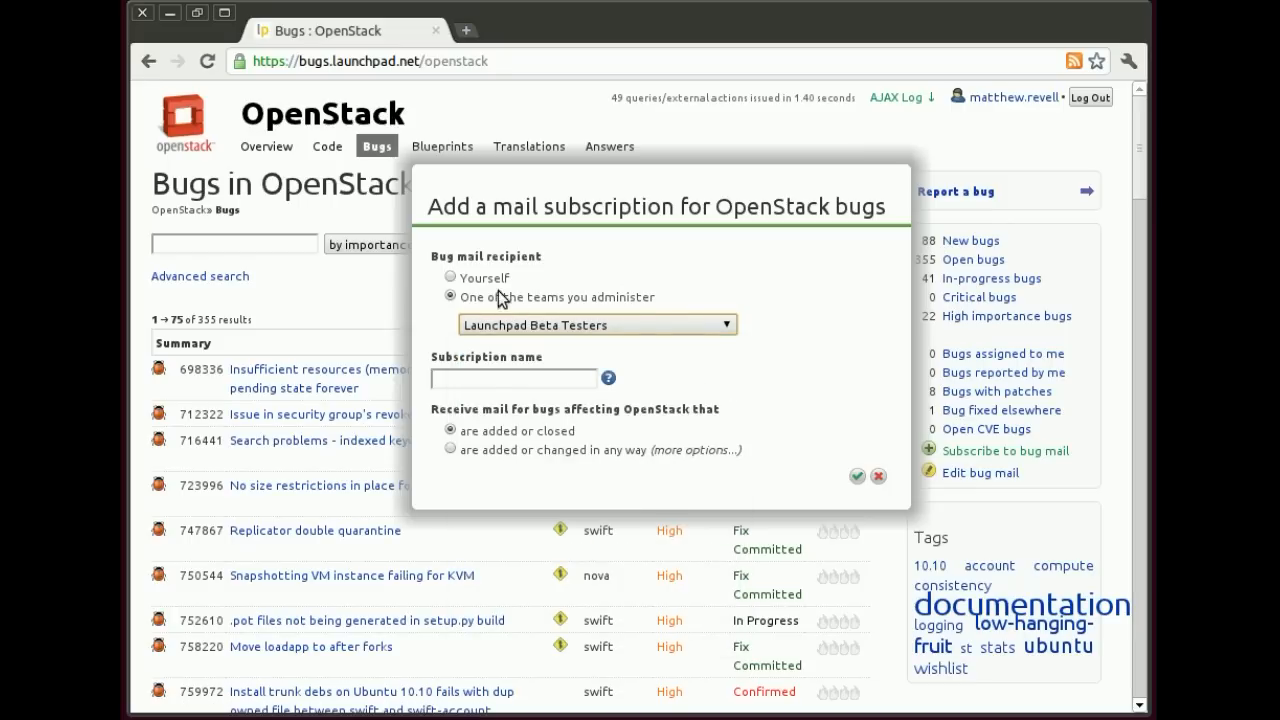
left_click(451, 277)
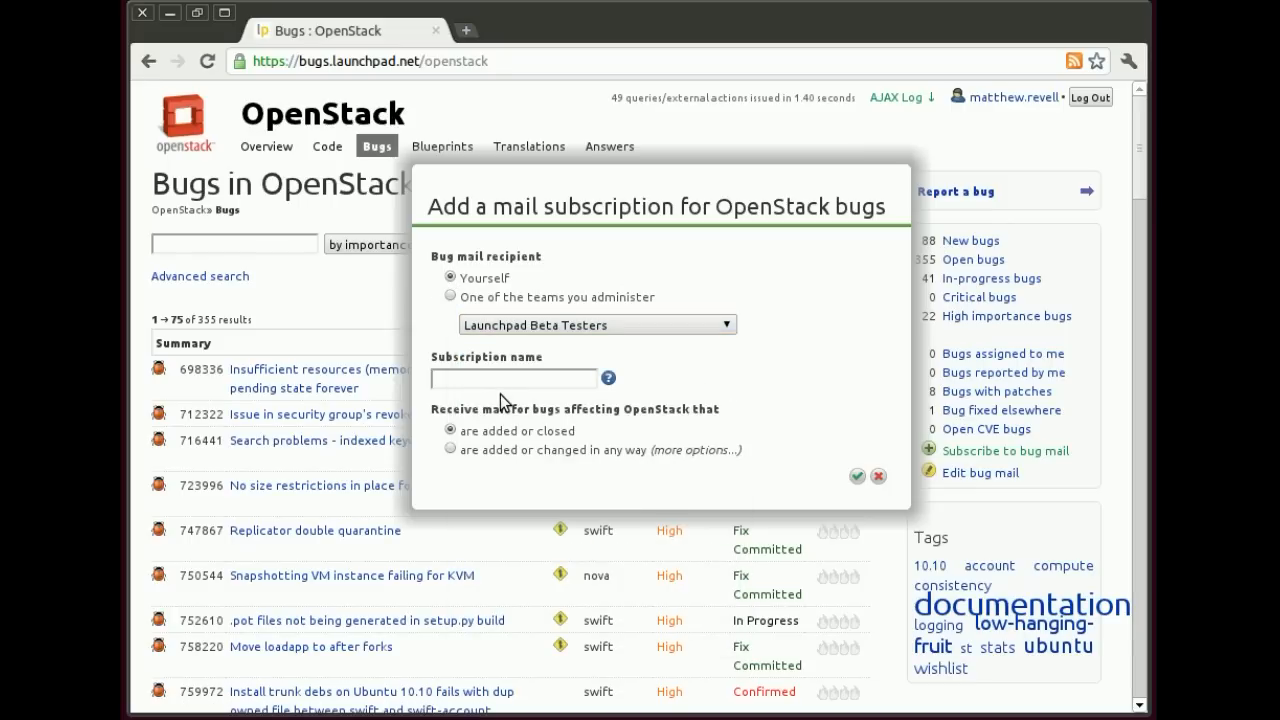
left_click(513, 378)
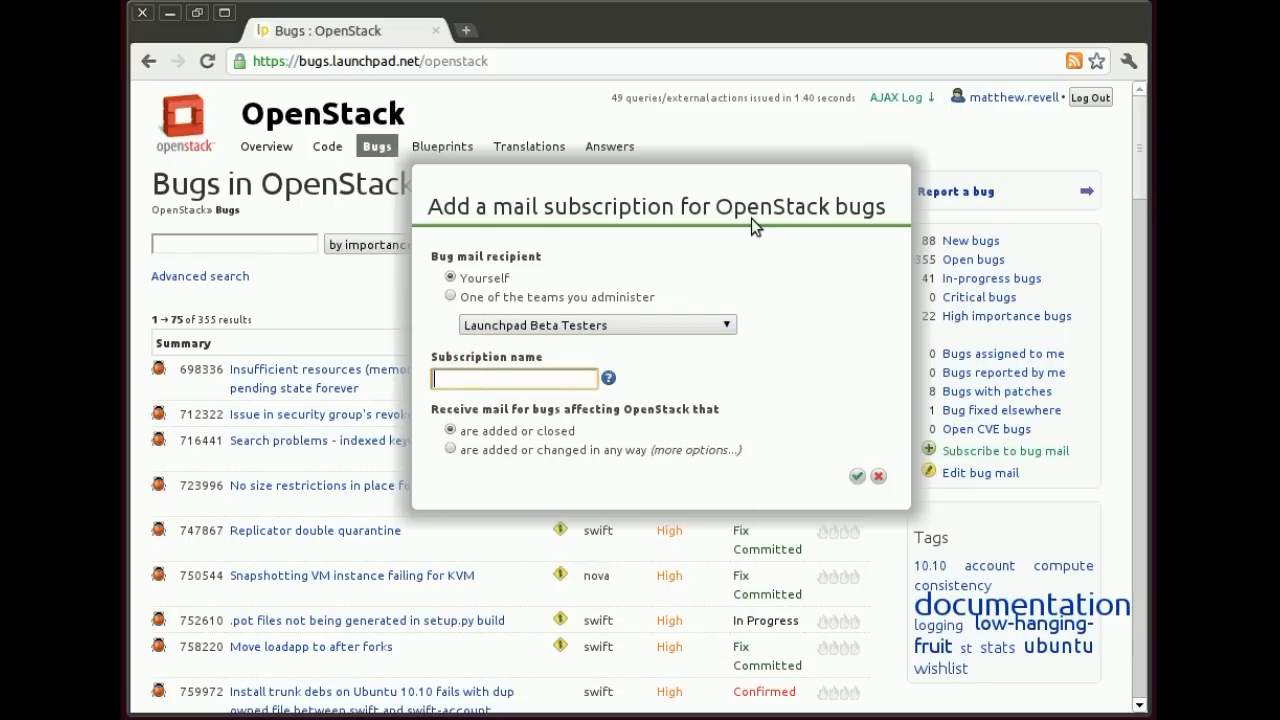
type("General OpenStack subscrip")
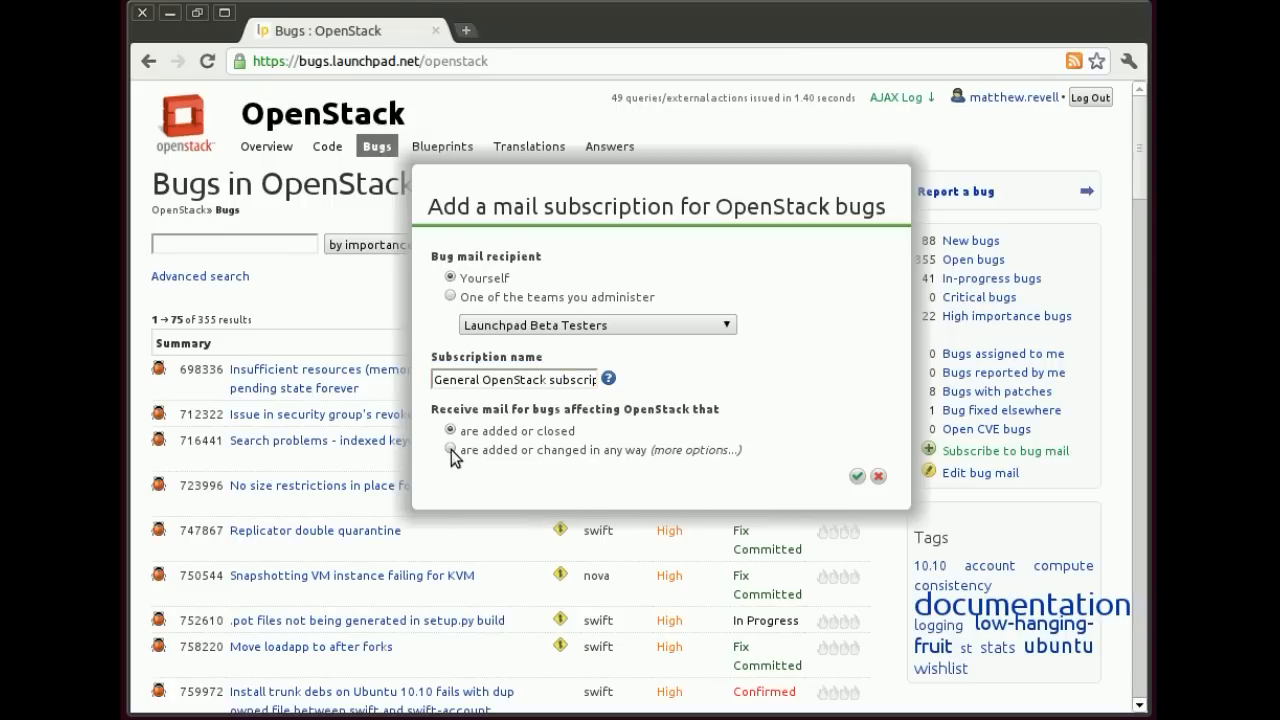
Notify on any bug change and filter to bugs tagged 'documentation'
left_click(451, 450)
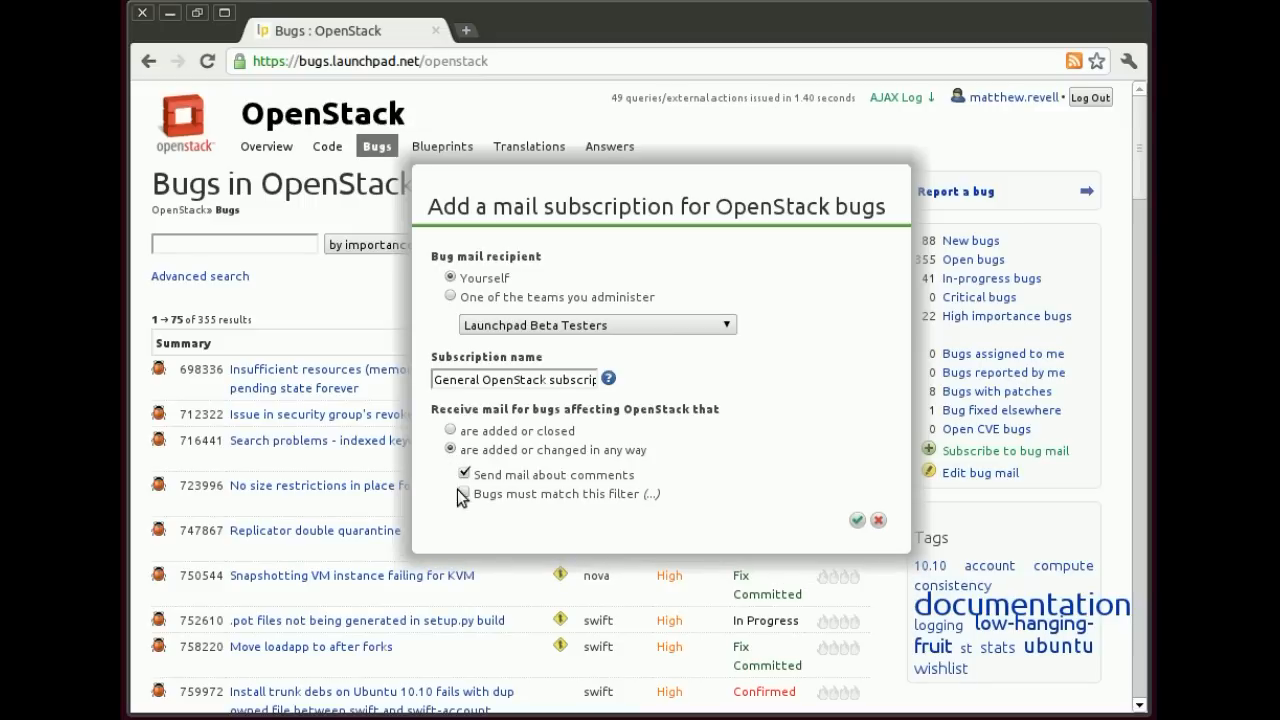
left_click(465, 494)
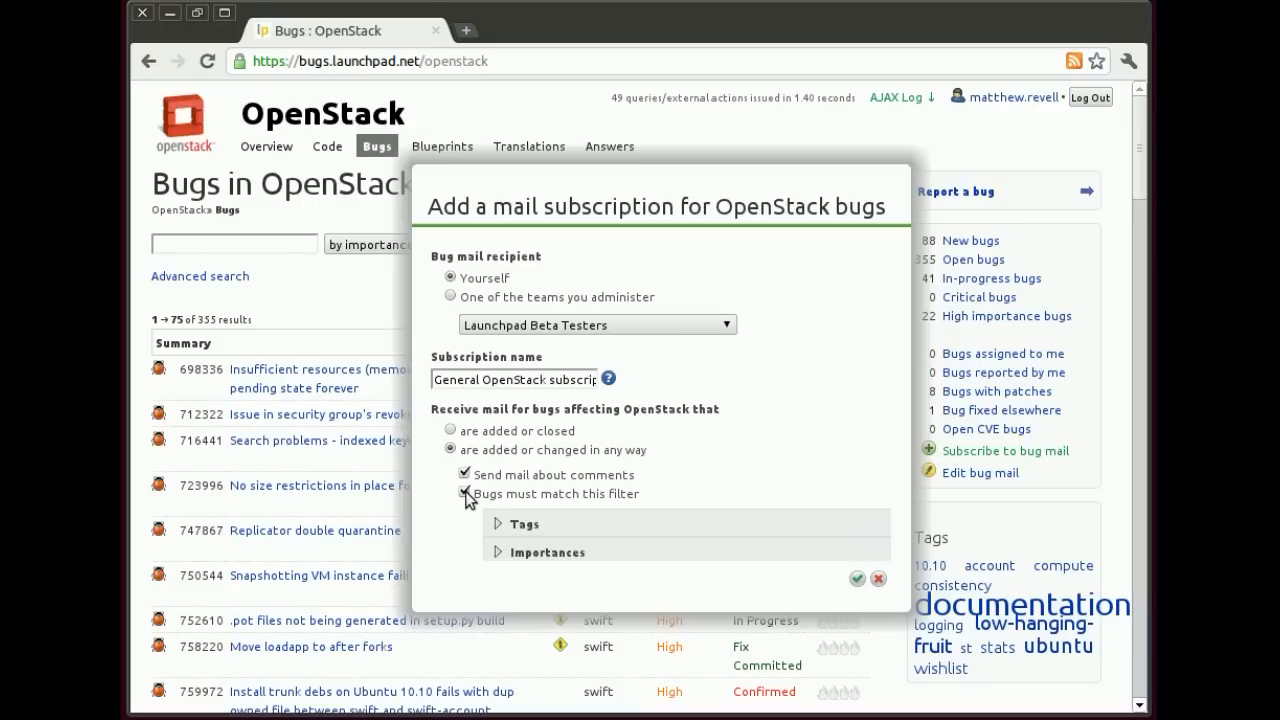
left_click(465, 493)
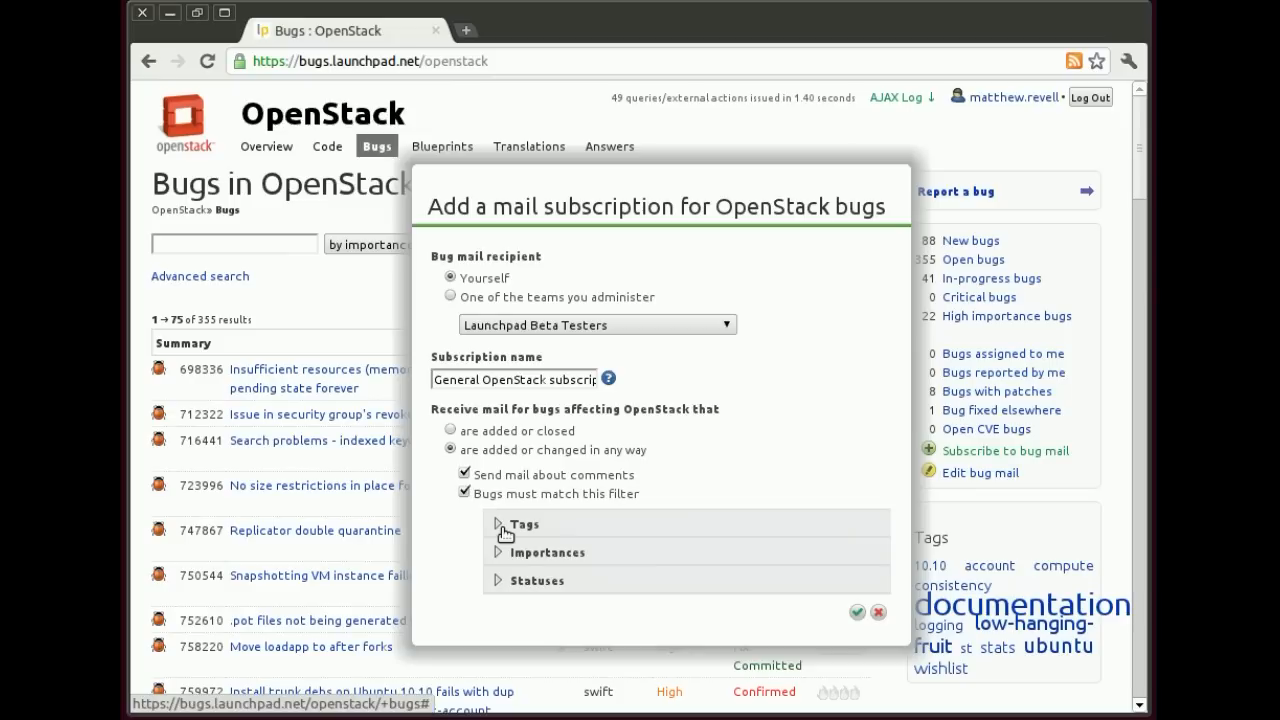
left_click(519, 524)
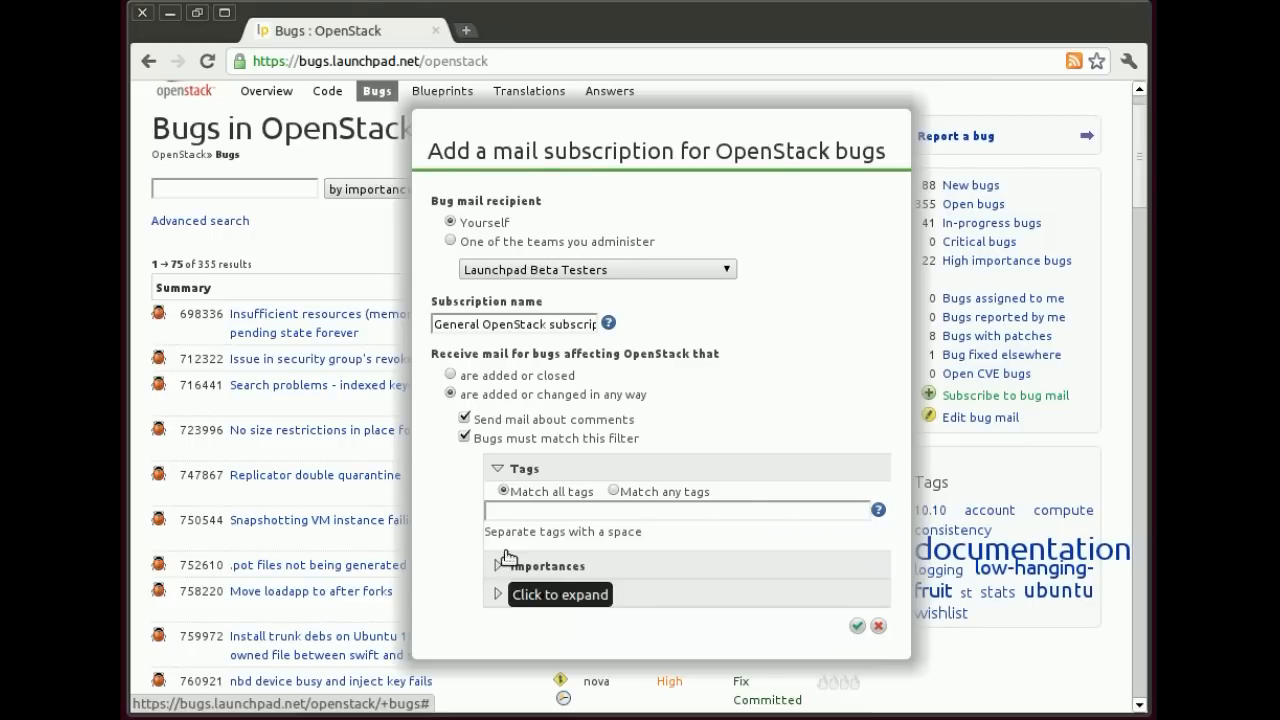
left_click(680, 510)
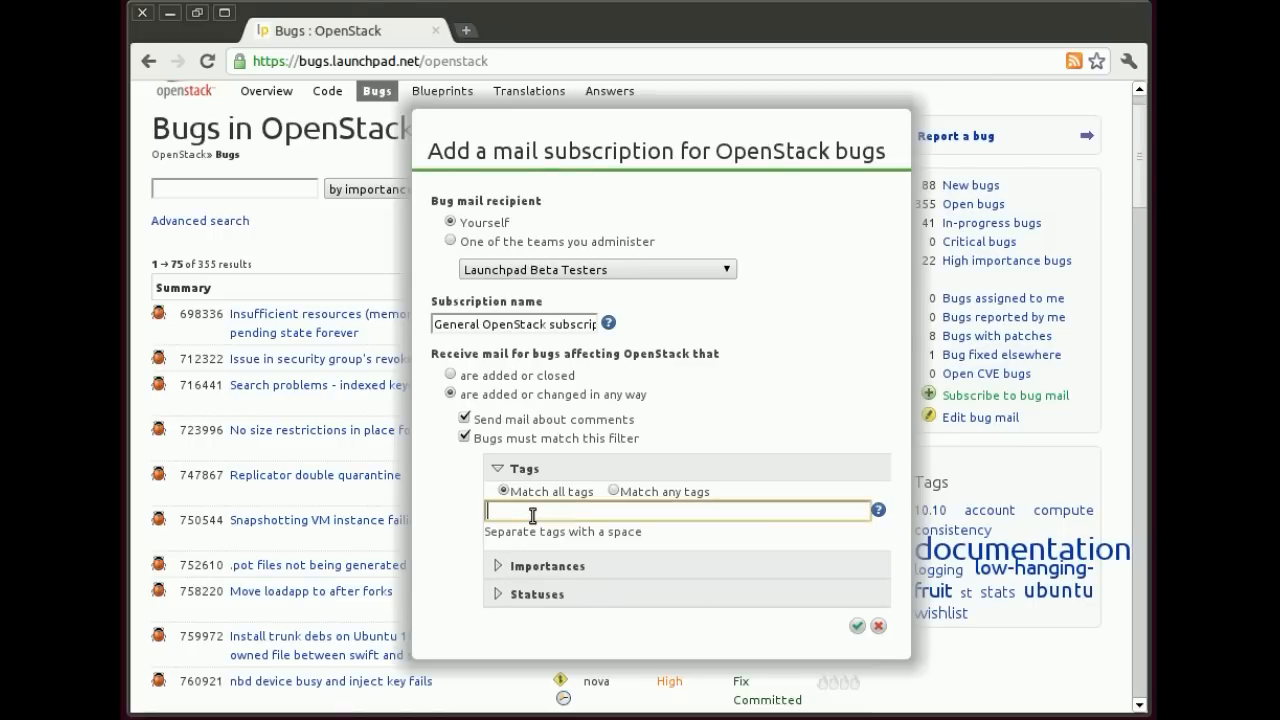
type("documentation")
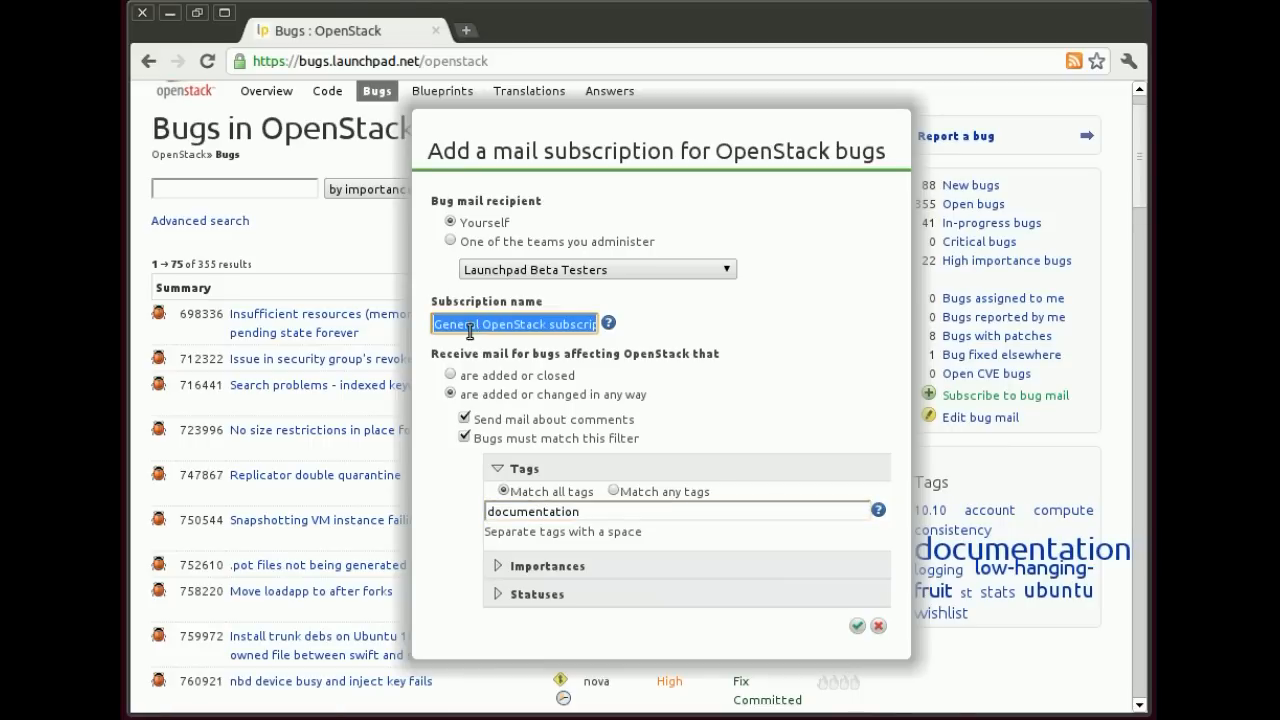
Rename the subscription to 'OpenStack docs' and exclude Wishlist and Expired bugs
type("OpenStack docs")
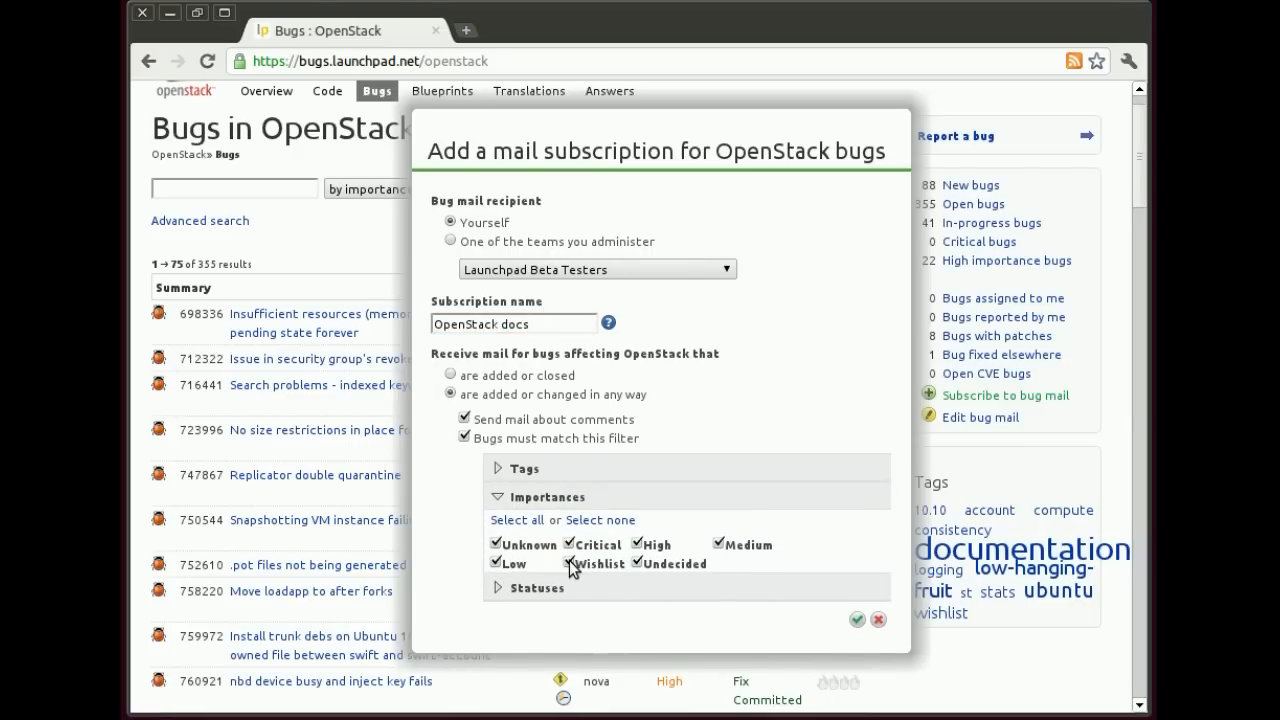
left_click(569, 563)
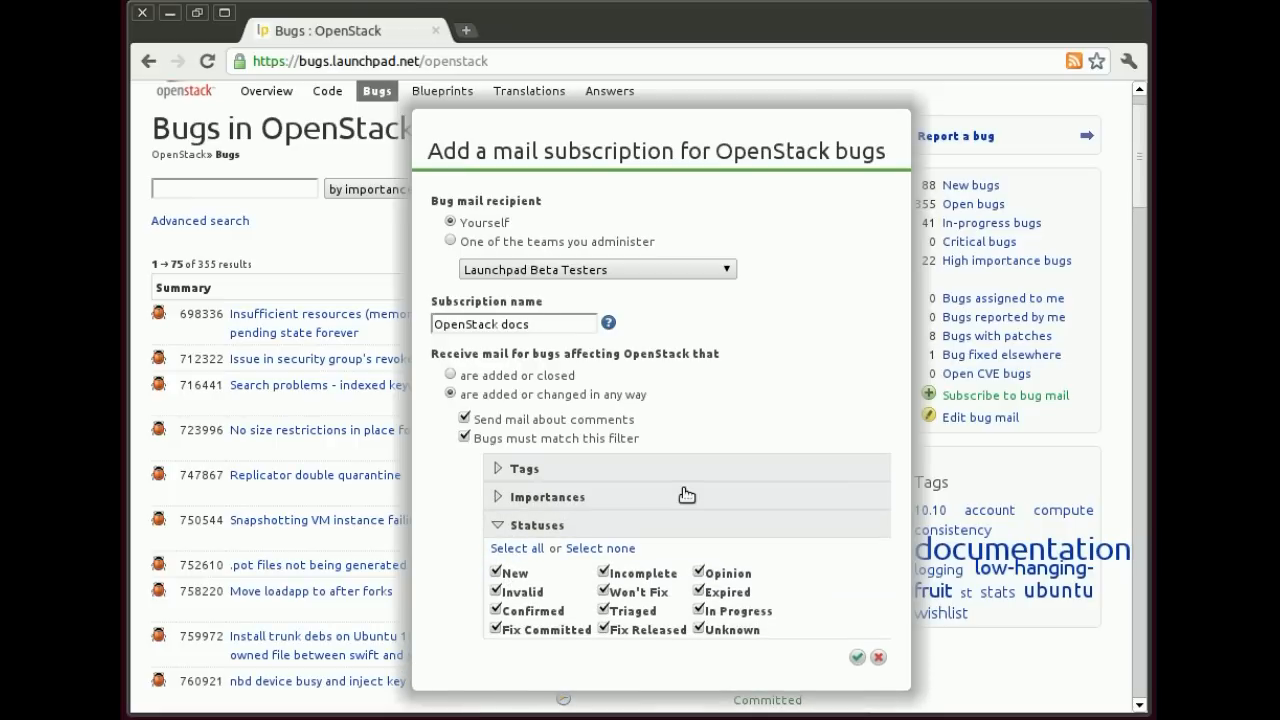
mouse_move(773, 587)
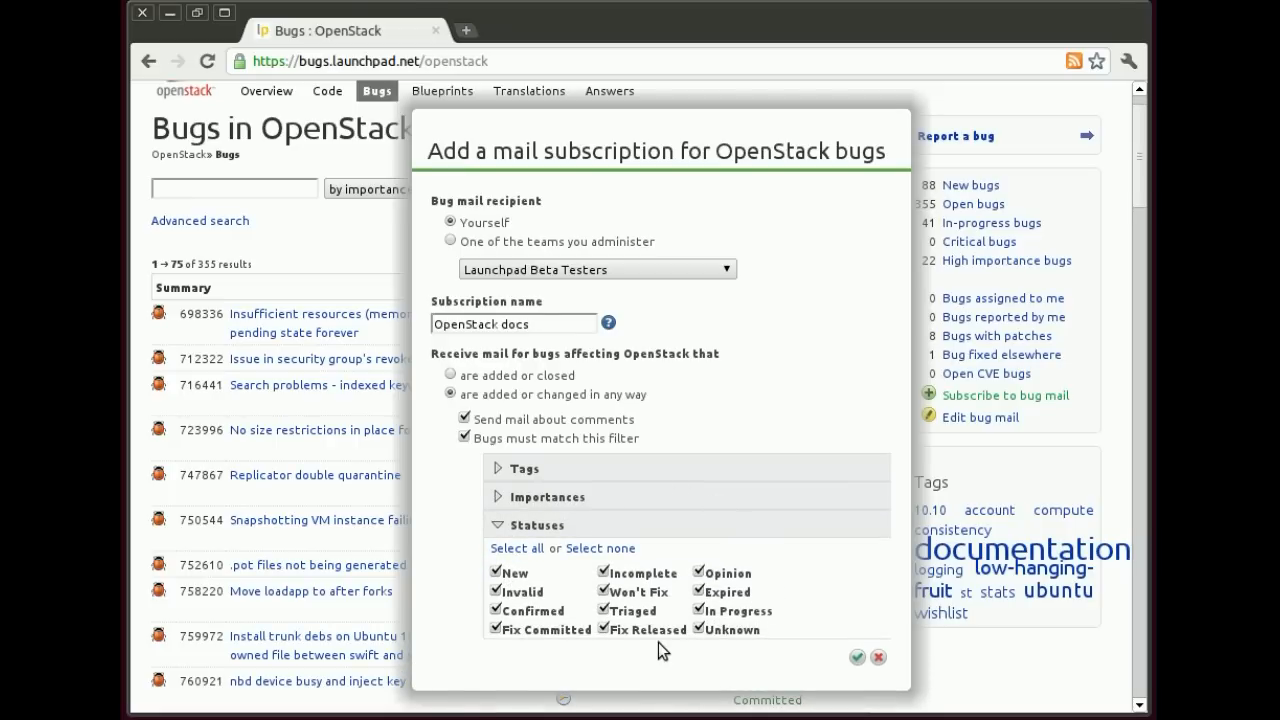
left_click(698, 591)
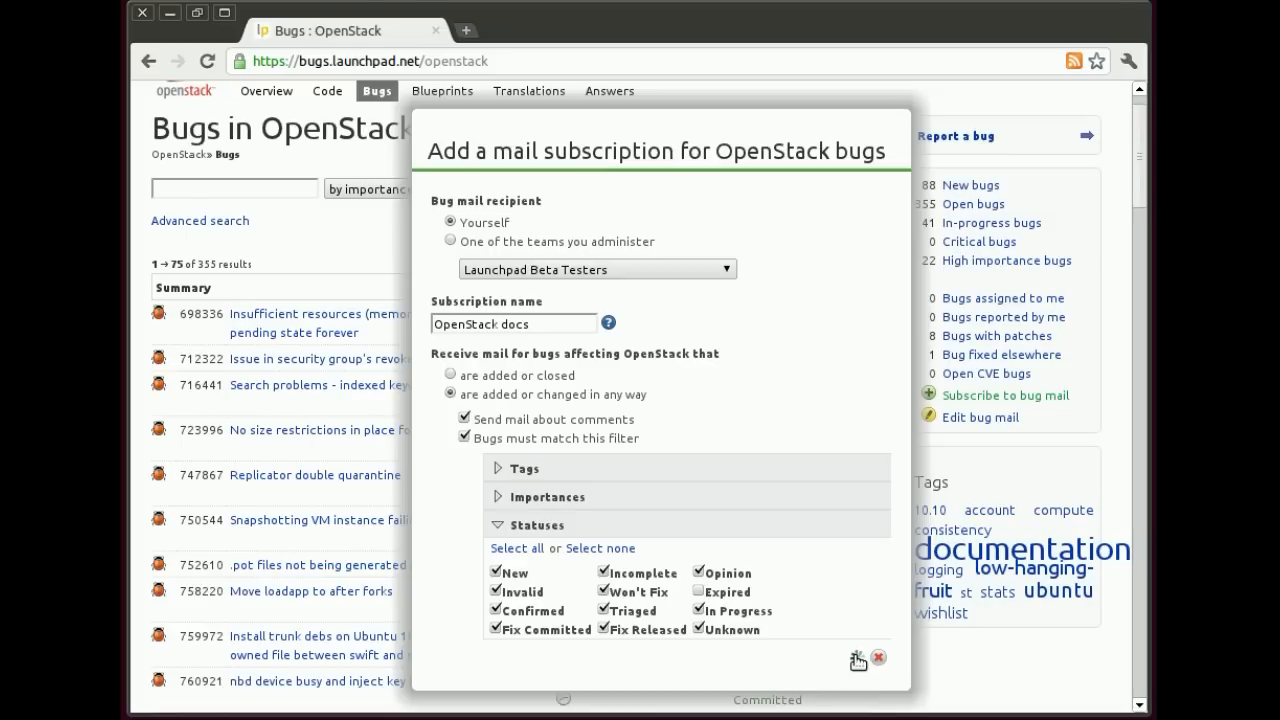
Save the 'OpenStack docs' subscription and review the confirmation message
left_click(857, 661)
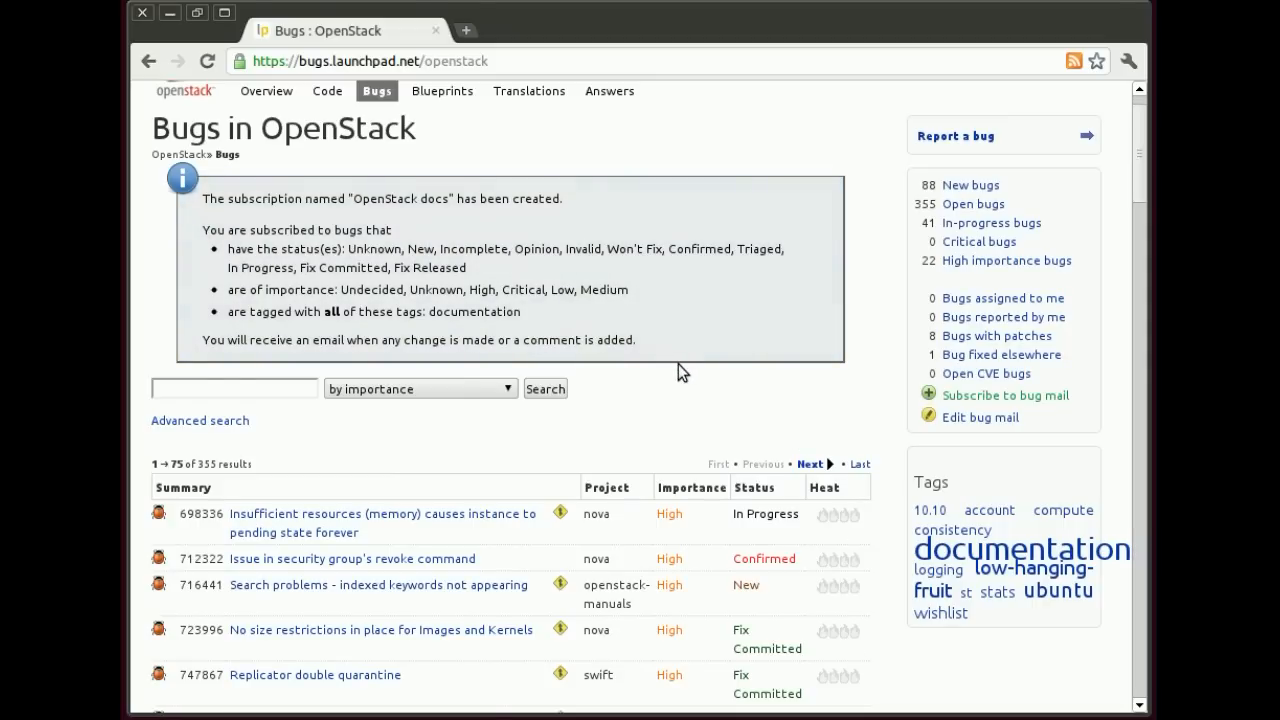
mouse_move(722, 400)
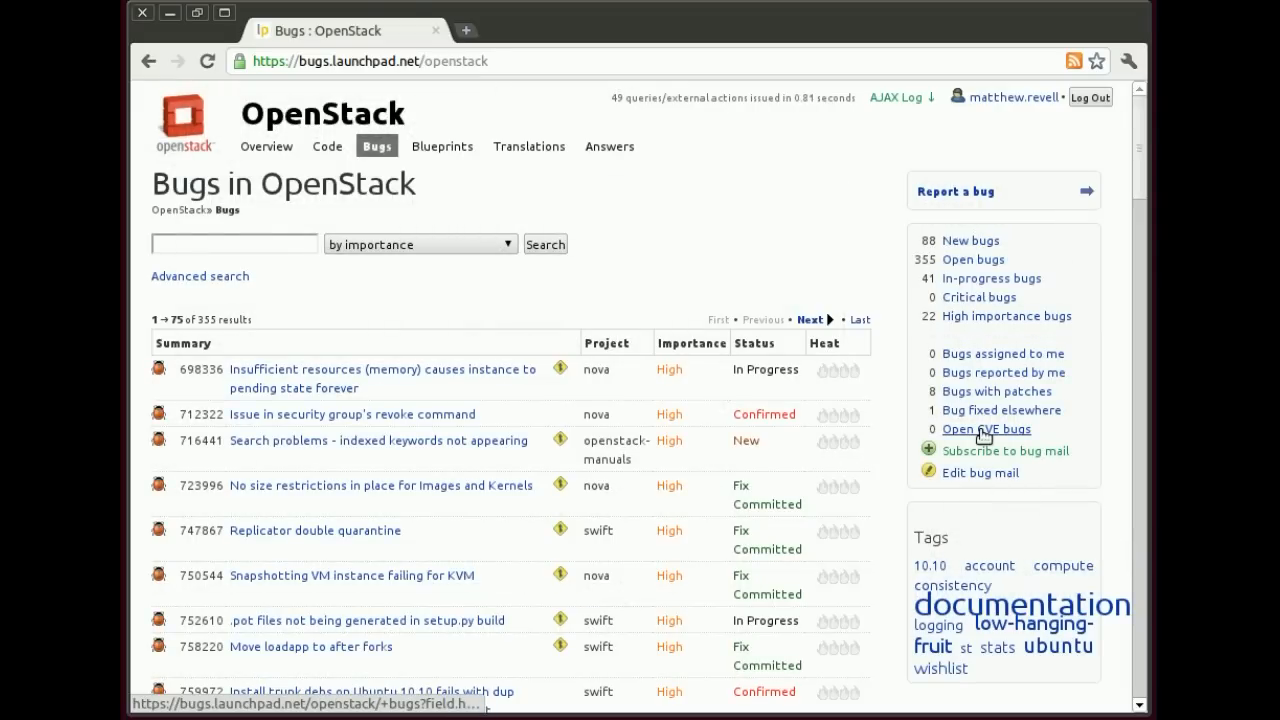
Create a second subscription for yourself named 'Openstack overview'
left_click(1005, 450)
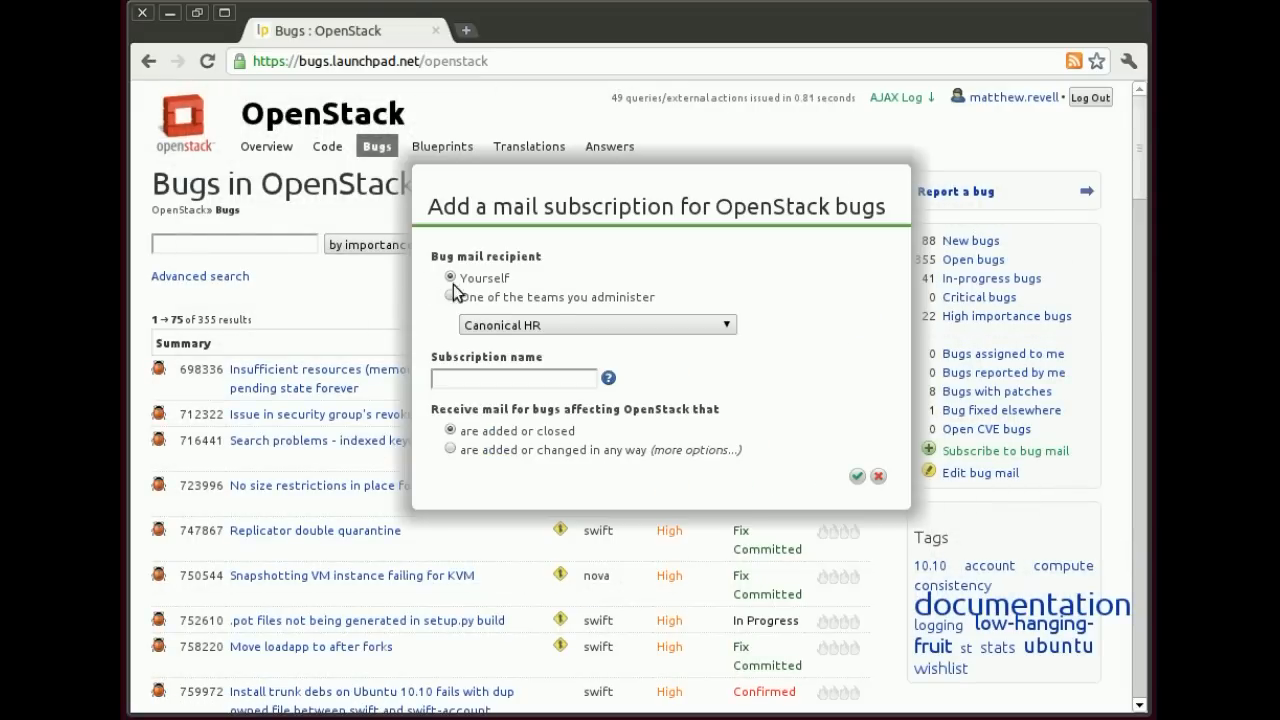
type("Openstack overview")
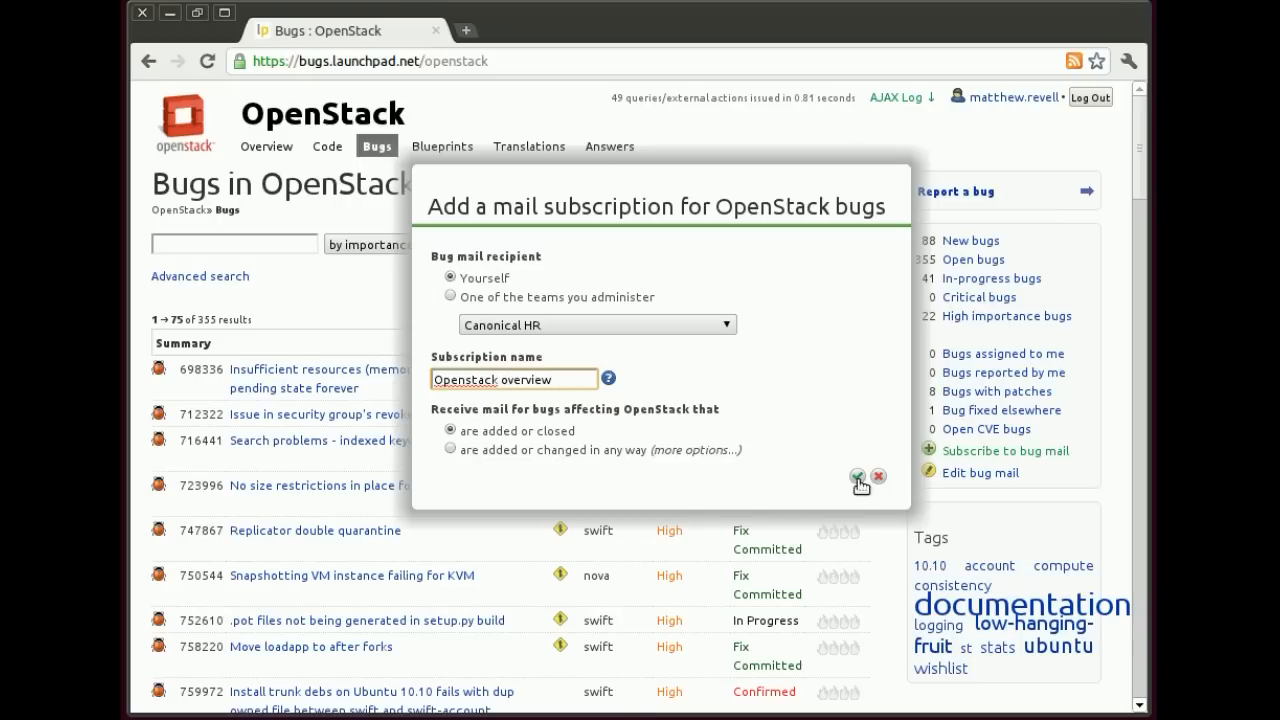
left_click(857, 476)
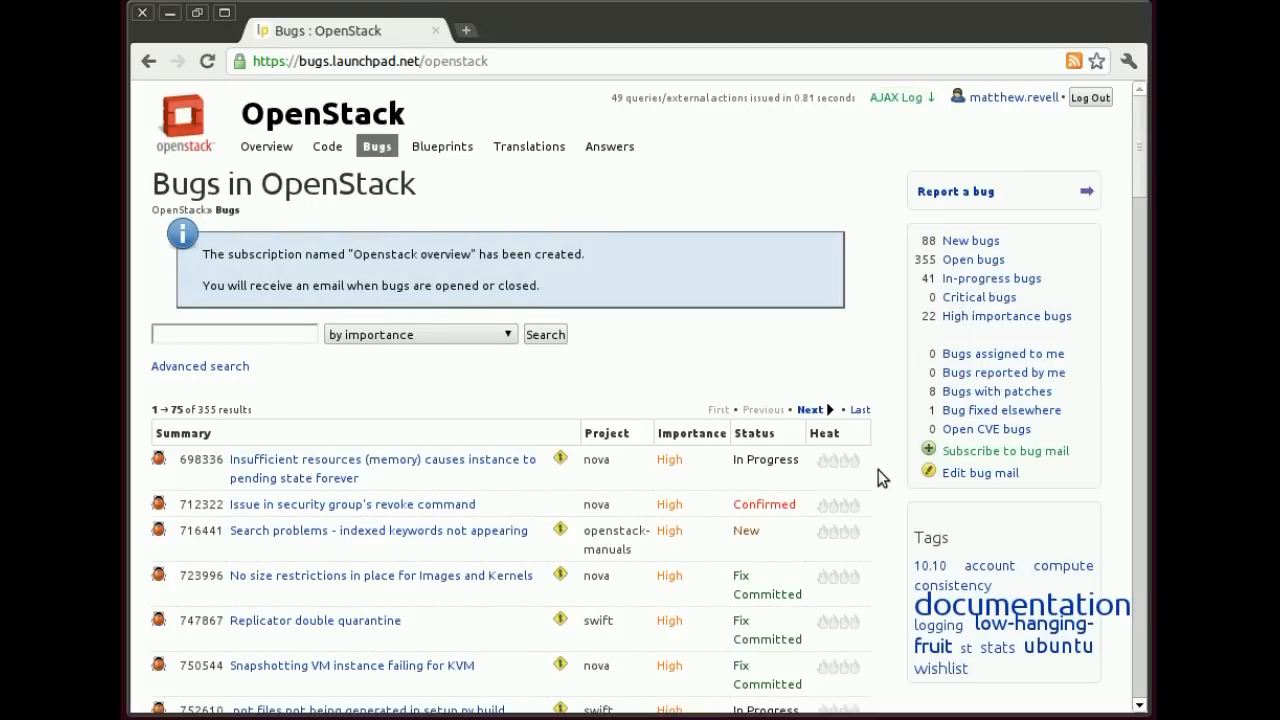
Show your OpenStack subscriptions page listing 'Openstack overview' and 'OpenStack docs'
left_click(980, 473)
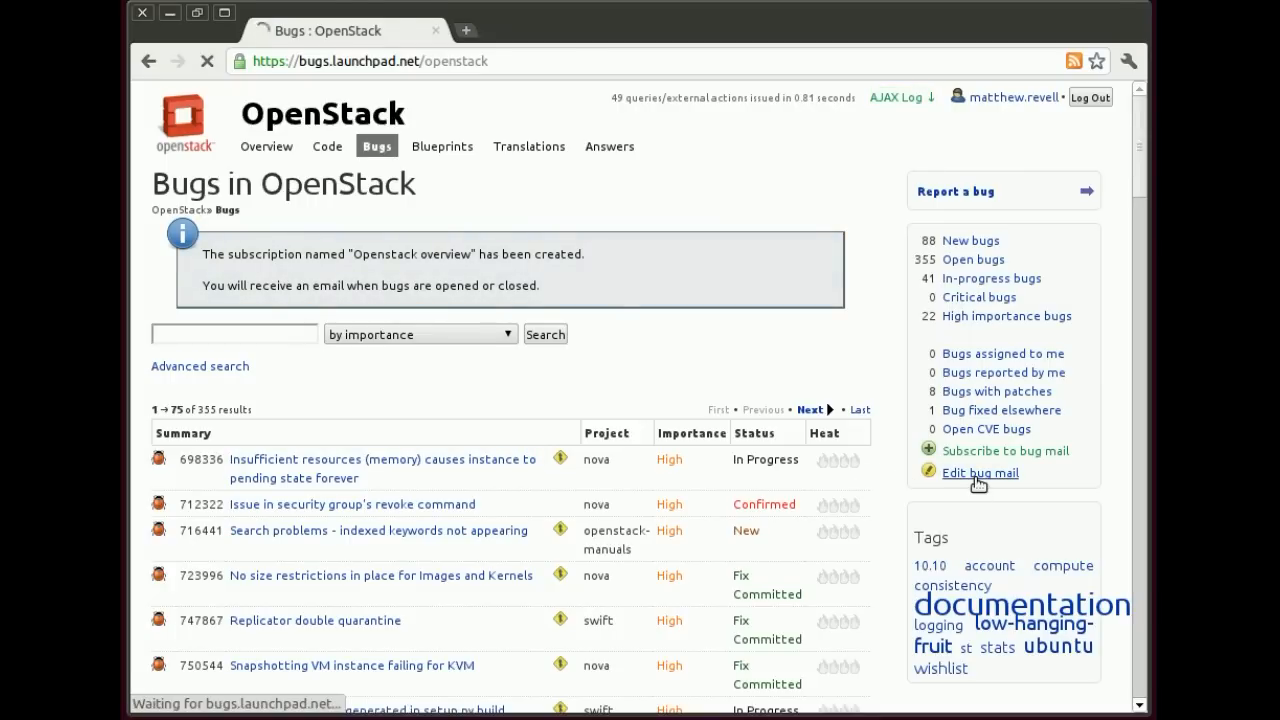
left_click(979, 472)
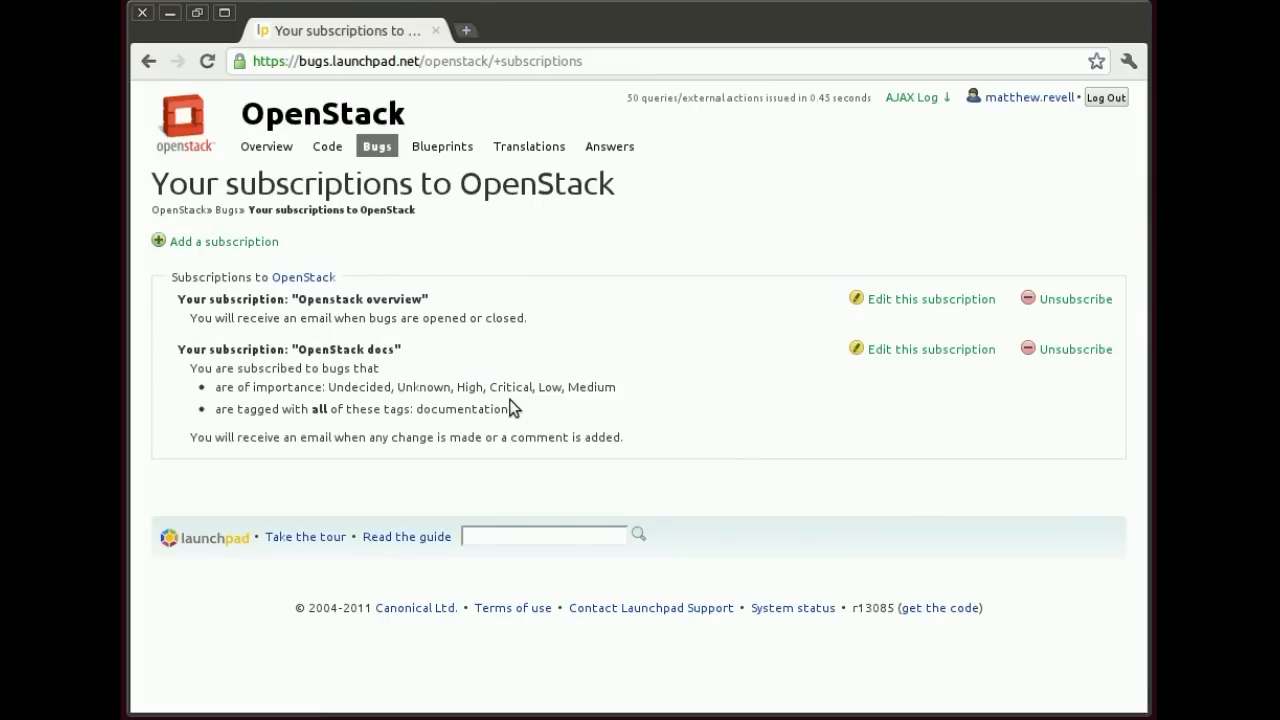
mouse_move(432, 432)
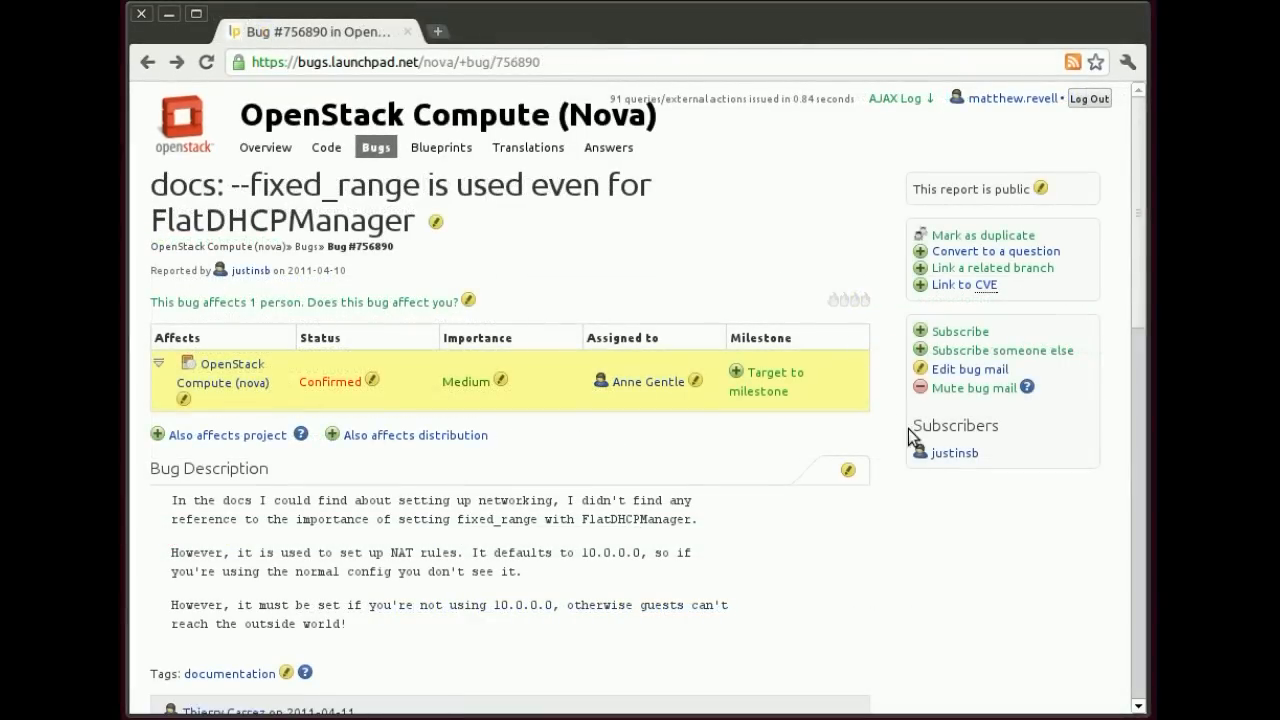
On bug 756890, stop receiving comment emails while staying directly subscribed
left_click(968, 369)
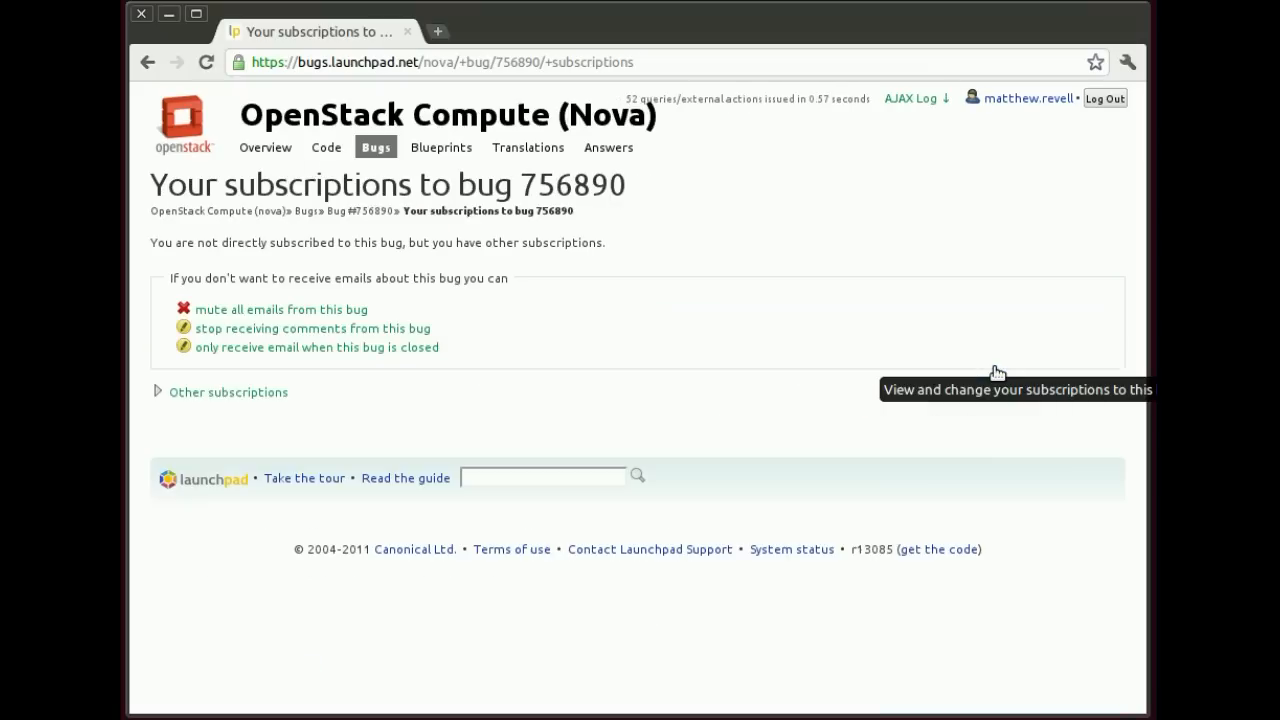
mouse_move(535, 525)
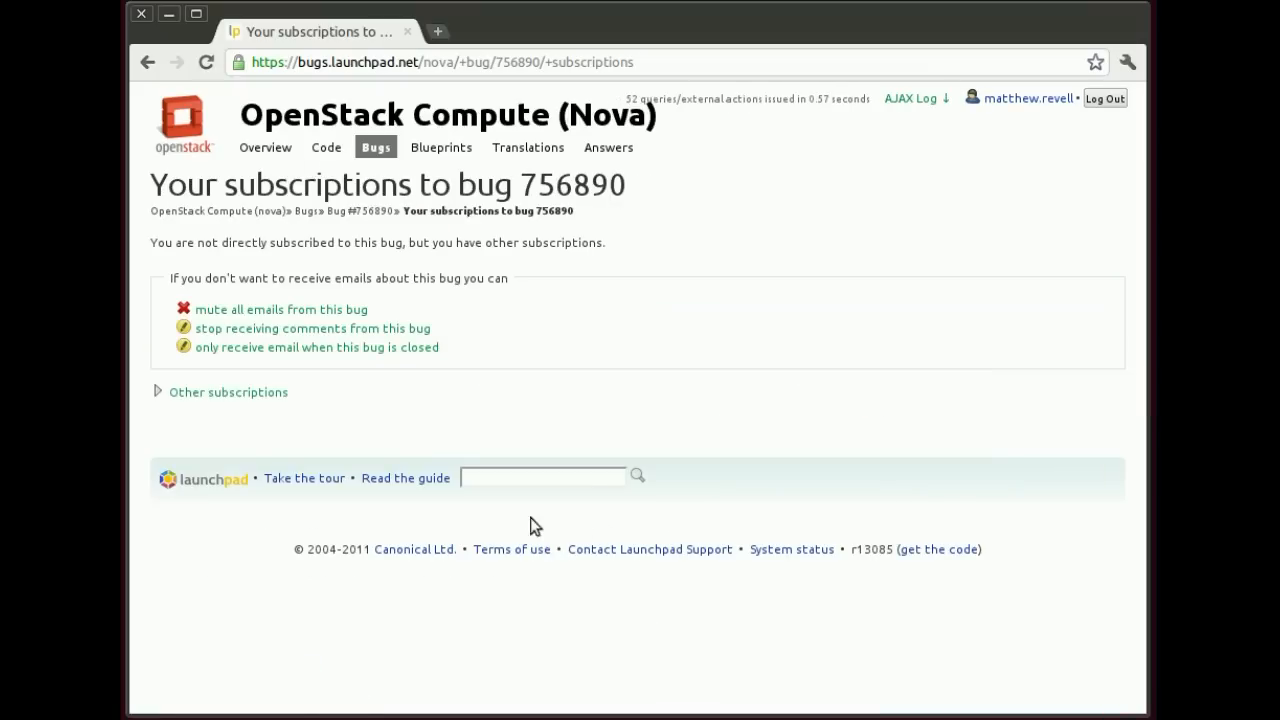
mouse_move(256, 343)
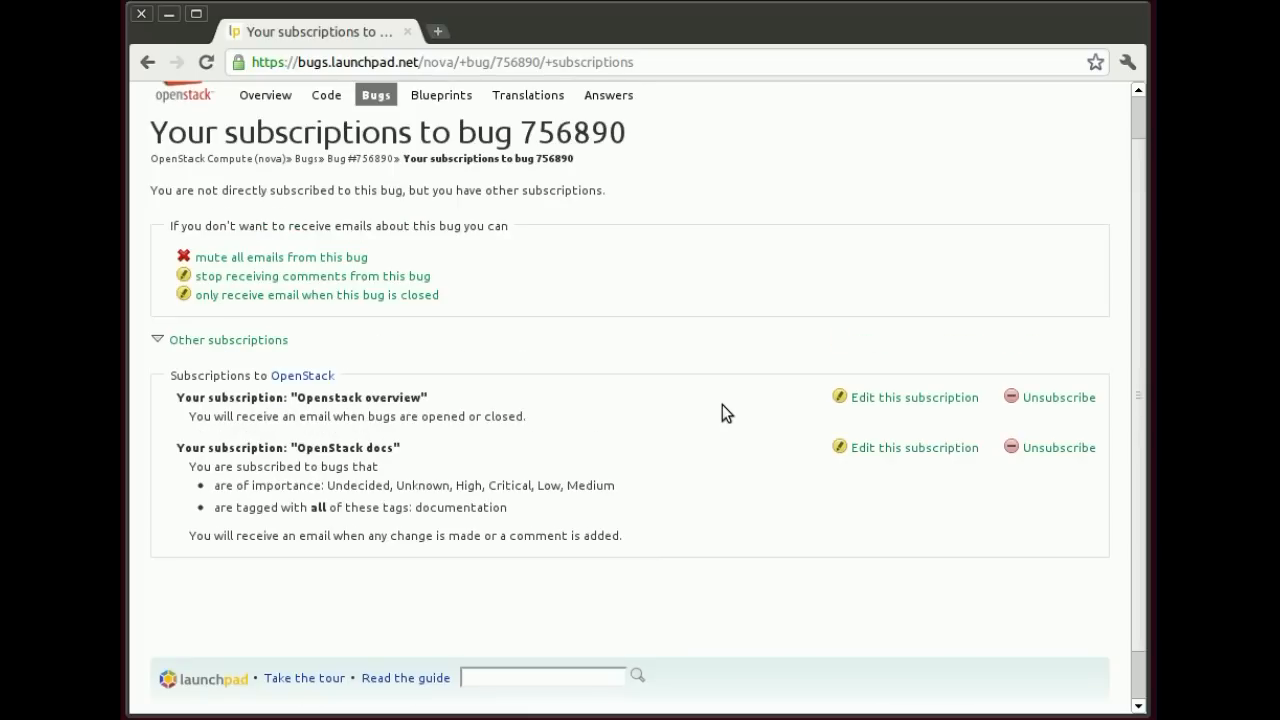
mouse_move(385, 280)
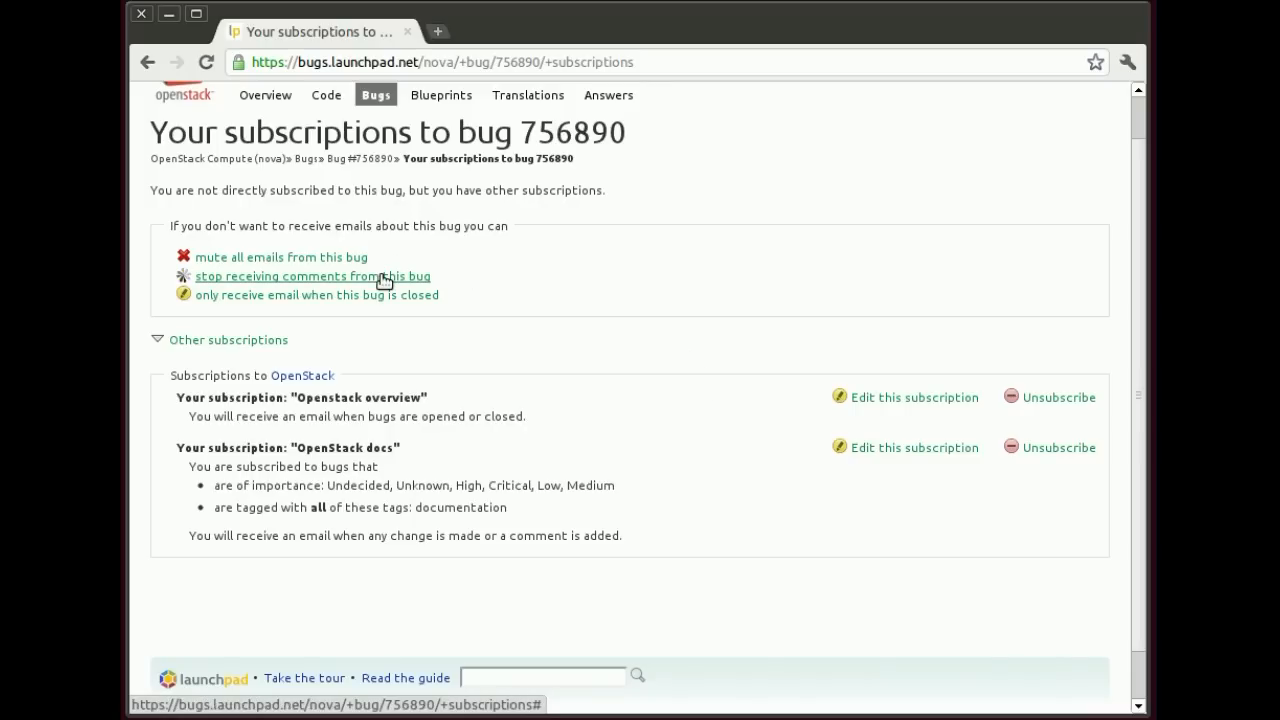
left_click(312, 276)
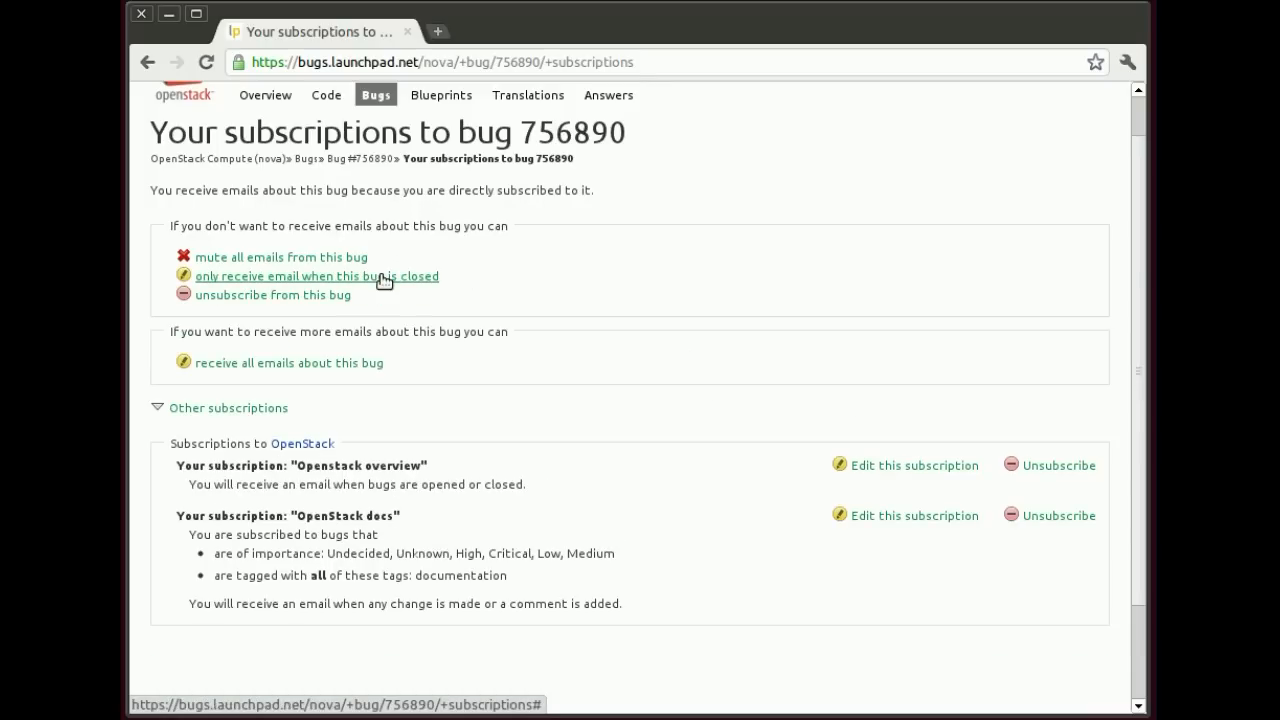